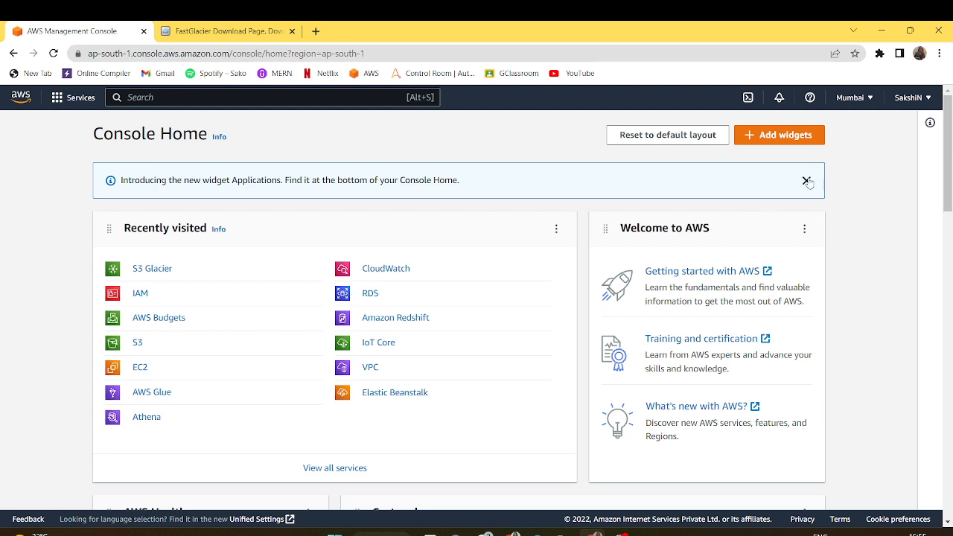
- Search the console services for S3 and open the S3 Glacier vaults list
left_click(272, 97)
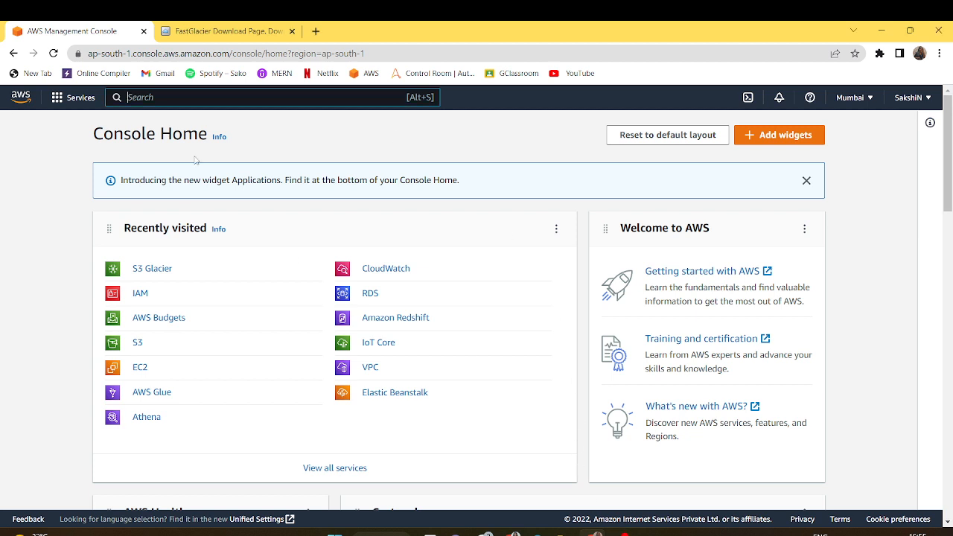
type("S3")
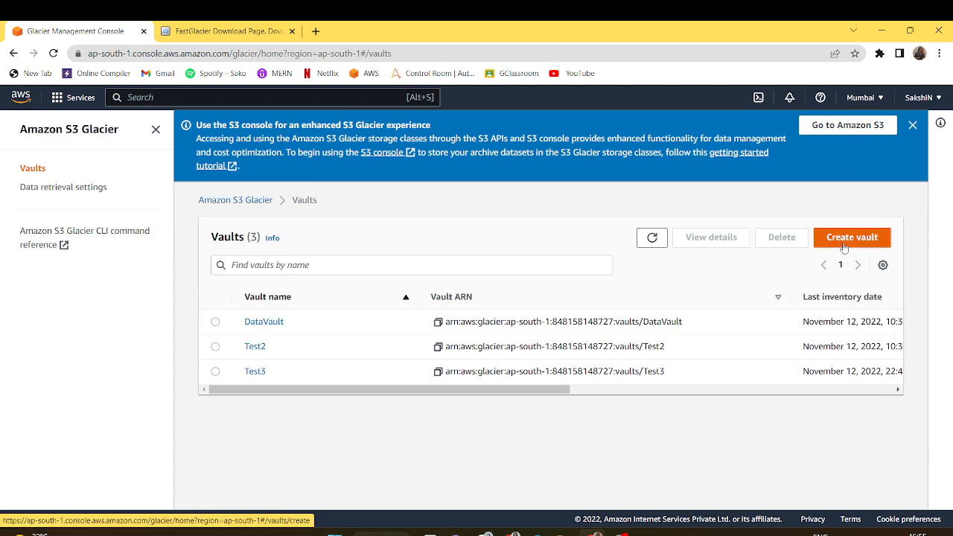
- Create the Glacier vault 'Sakshi' with notifications off and open its details page
left_click(852, 237)
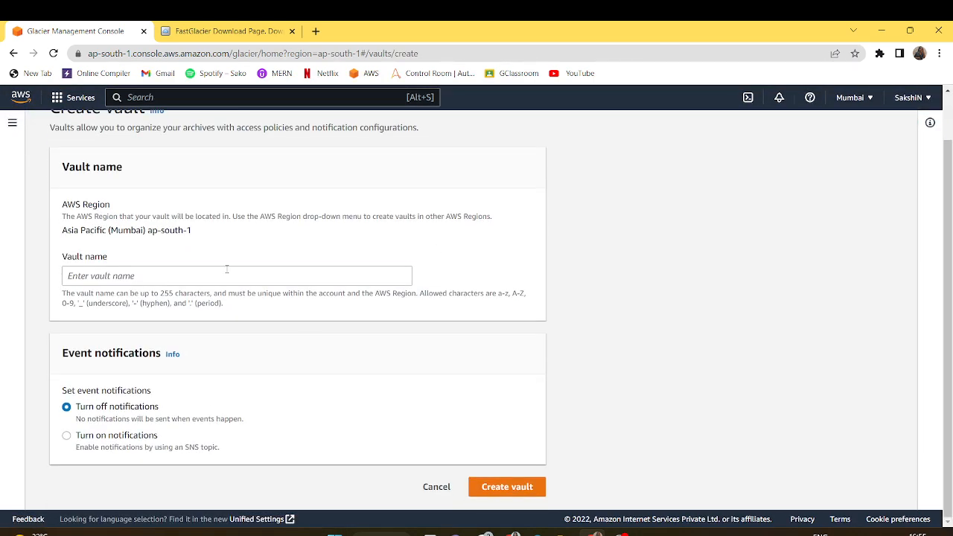
type("Skshi")
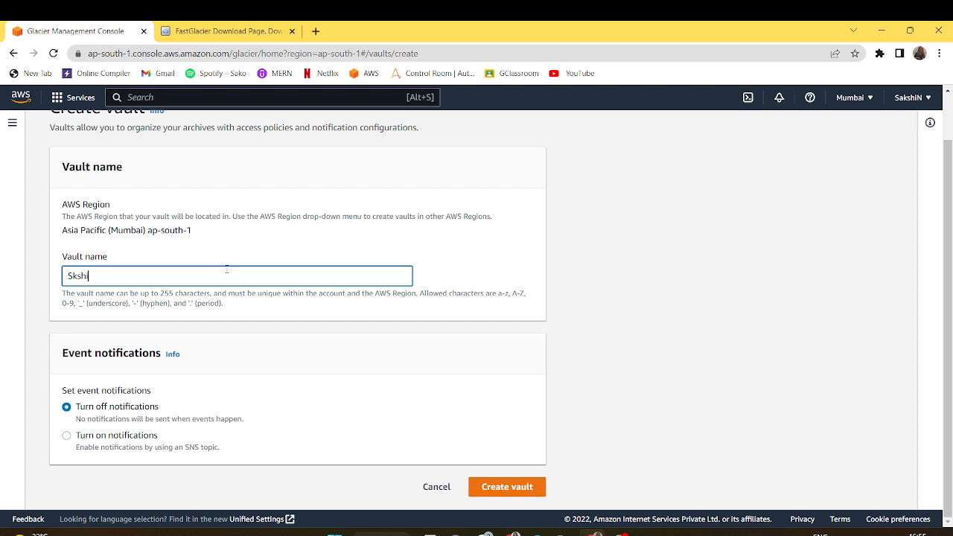
type("Sakshi")
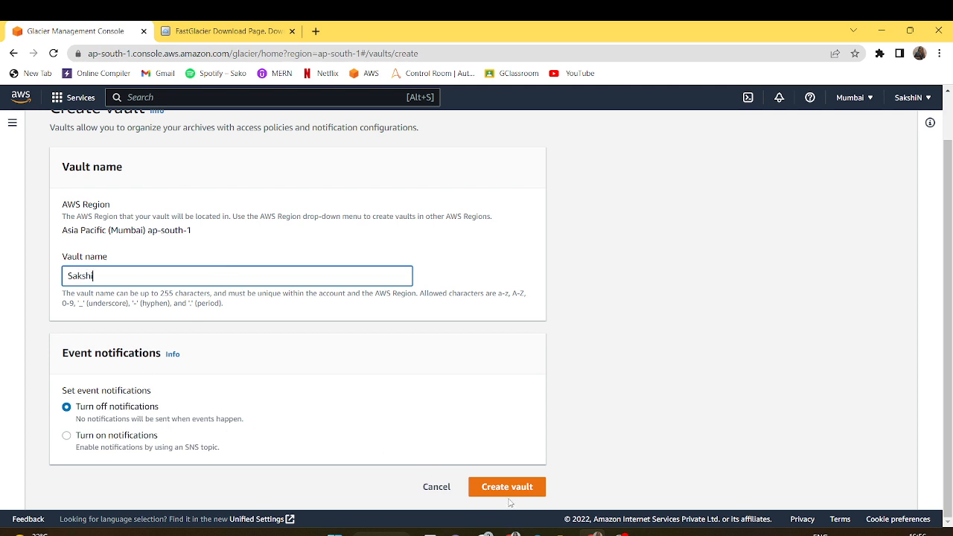
left_click(508, 486)
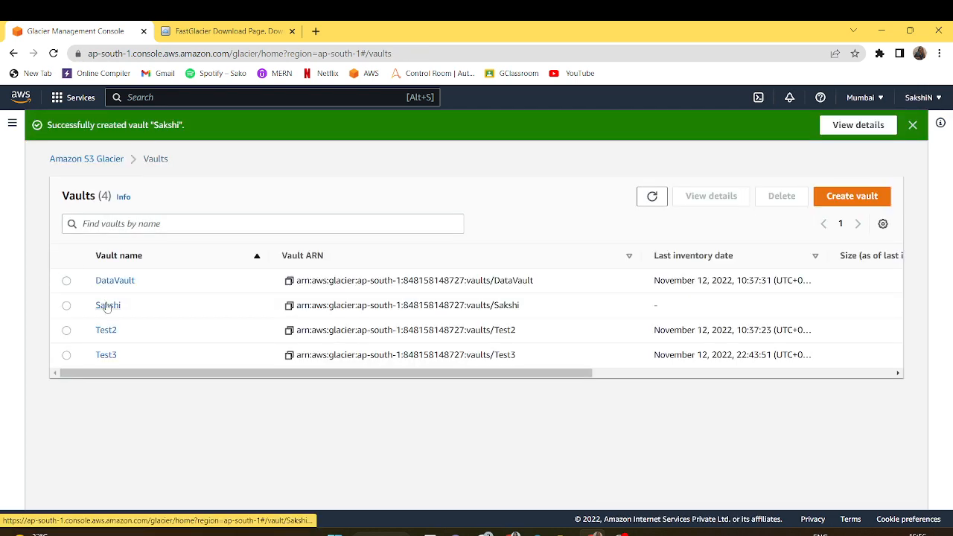
left_click(107, 305)
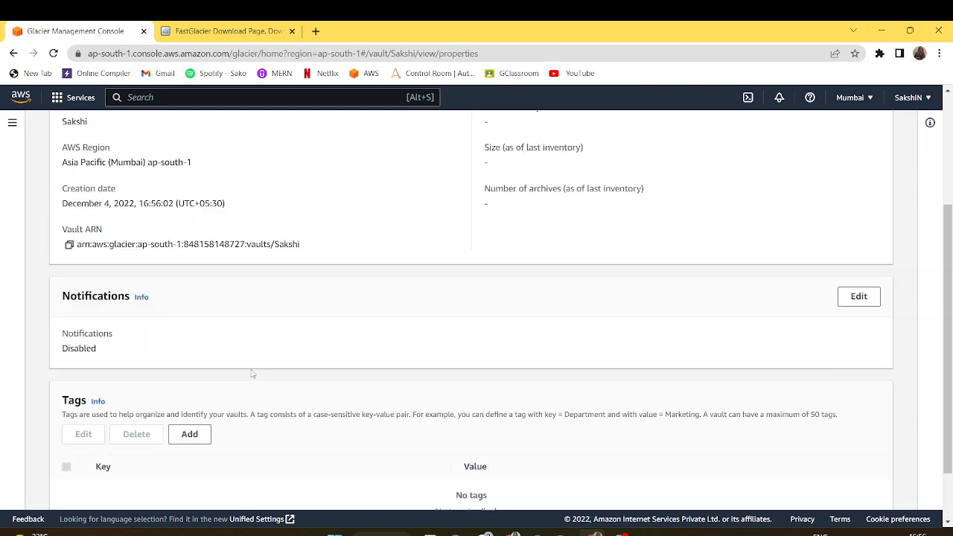
scroll("up", 3)
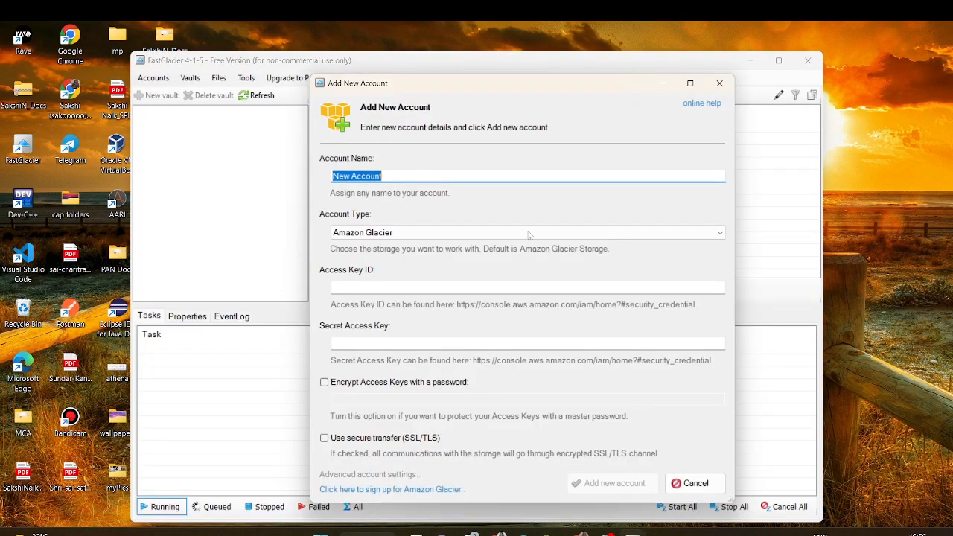
- Replace the default 'New Account' name with 'Sakshi-Vault'
key("Delete")
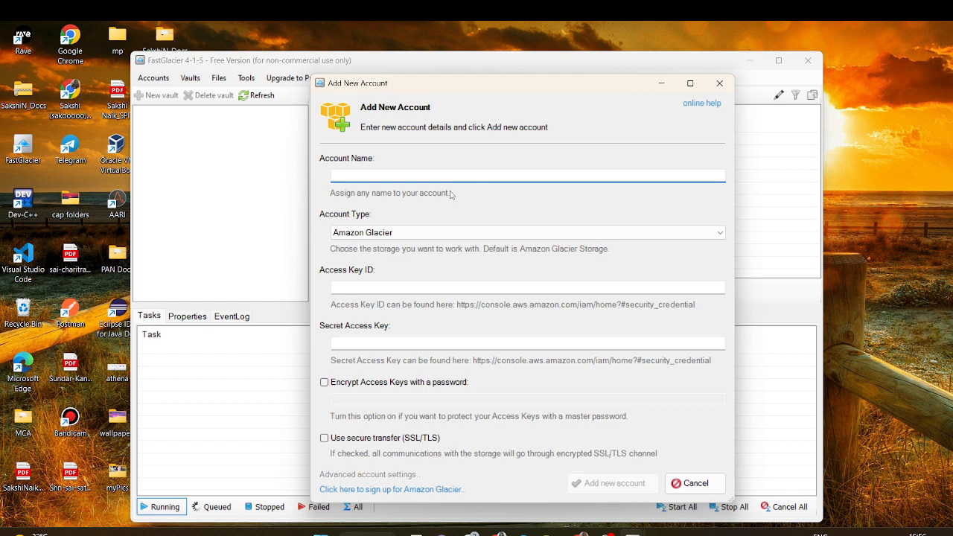
type("Sakshi-Vault")
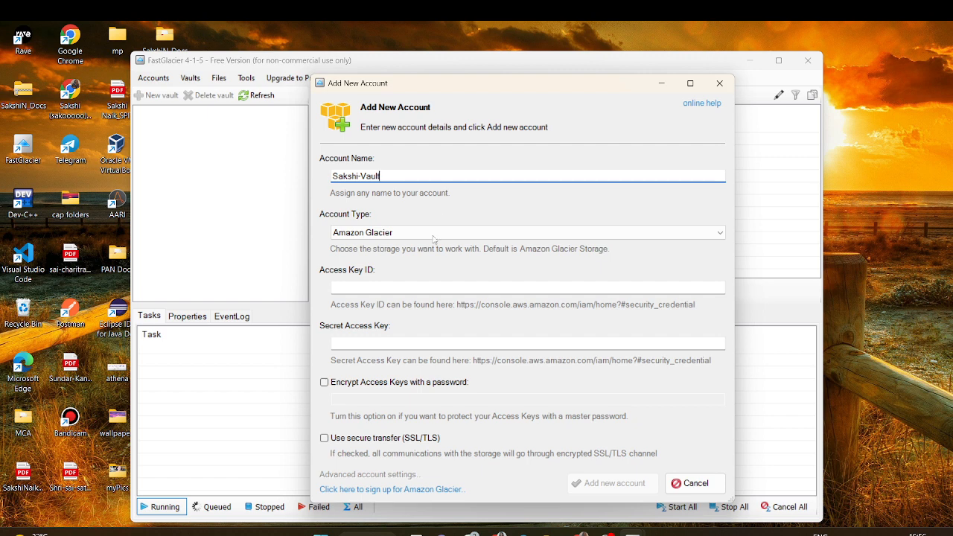
mouse_move(420, 240)
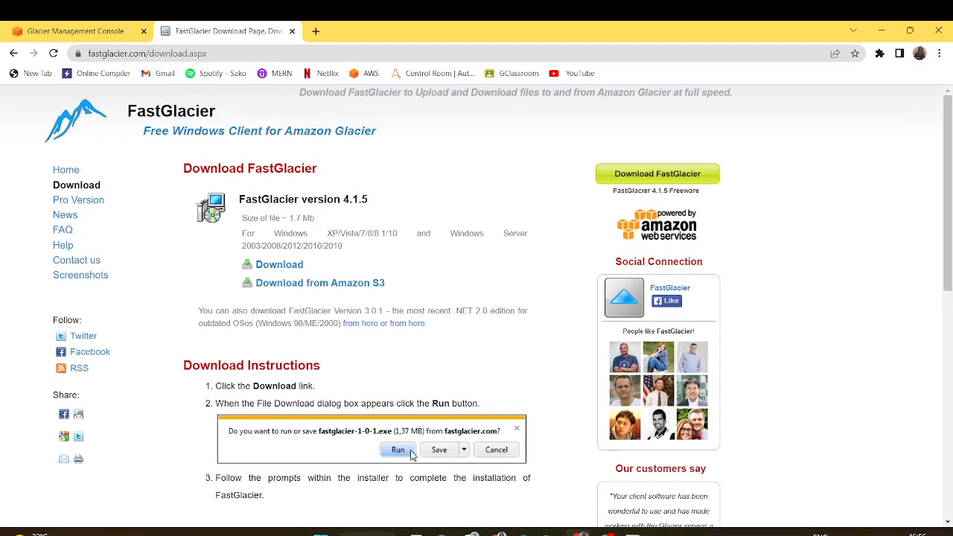
- Search the console for IAM and open the IAM Users list
left_click(75, 31)
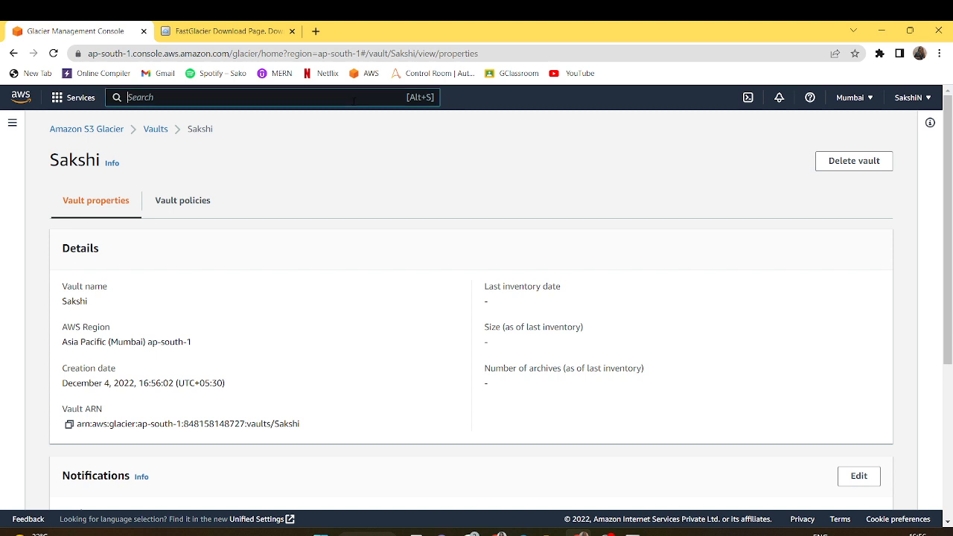
type("i am user")
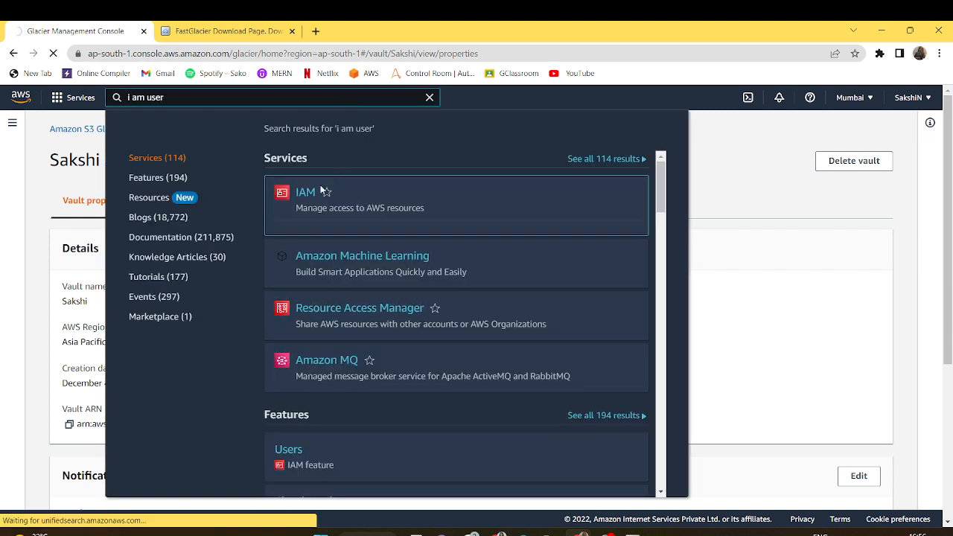
left_click(305, 192)
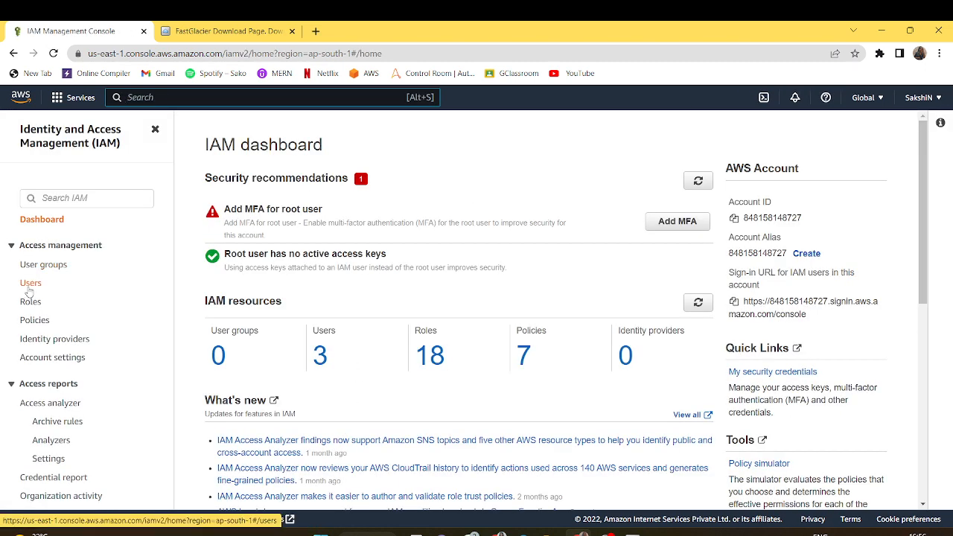
left_click(31, 282)
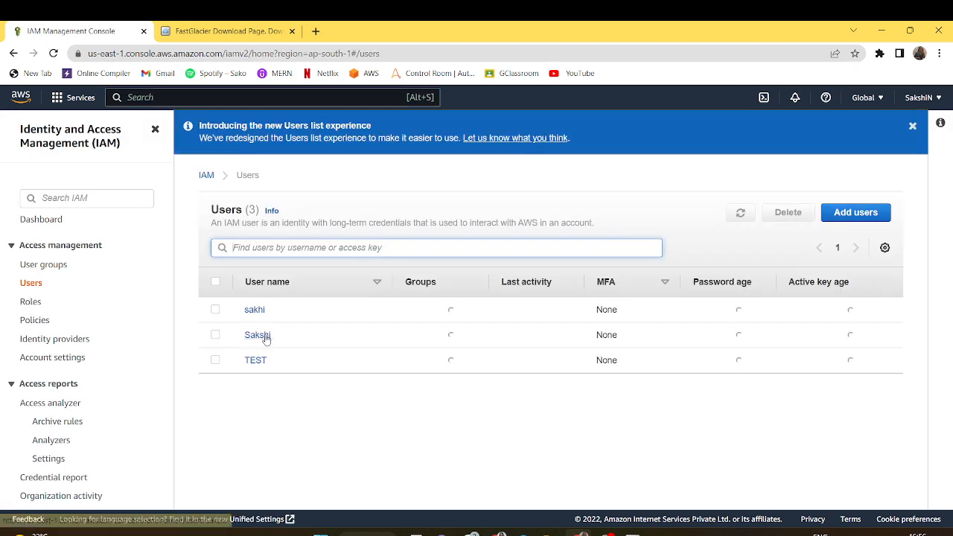
- Review user Sakshi's security credentials and existing access keys
left_click(257, 334)
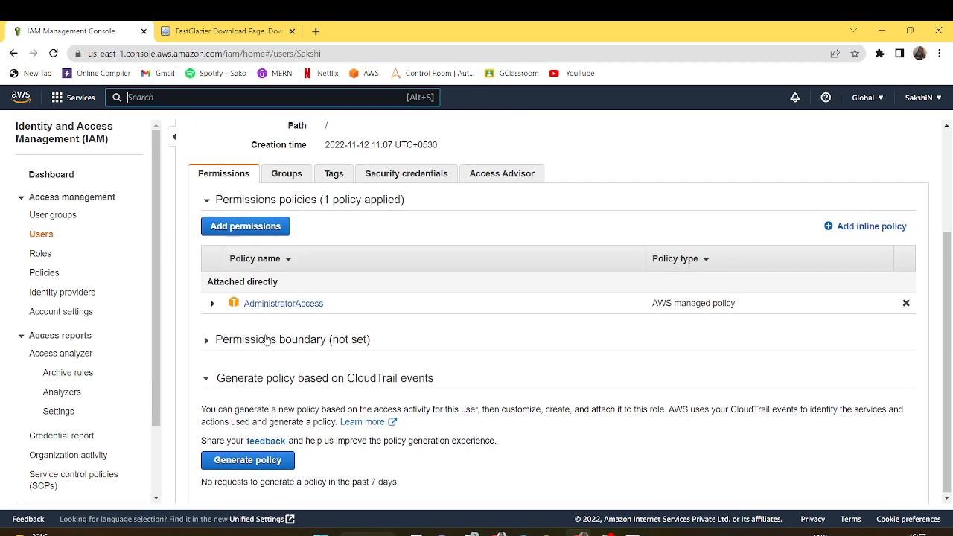
left_click(406, 173)
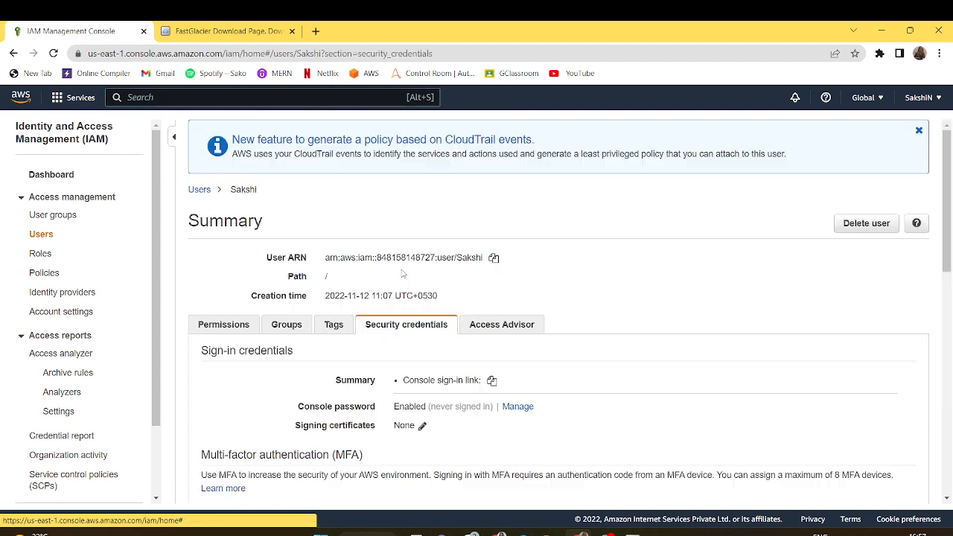
scroll("down", 3)
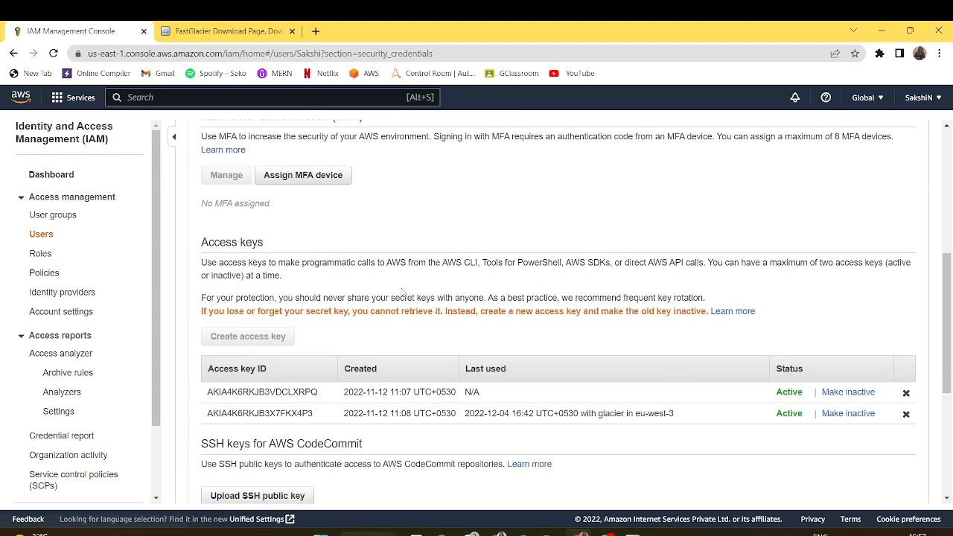
scroll("down", 3)
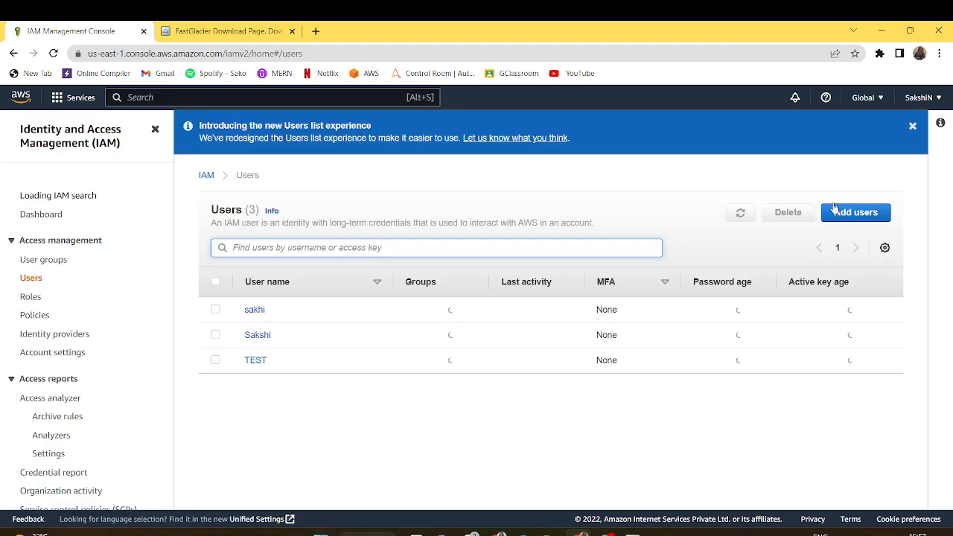
- Start a new IAM user named testUser with console password access enabled
left_click(855, 212)
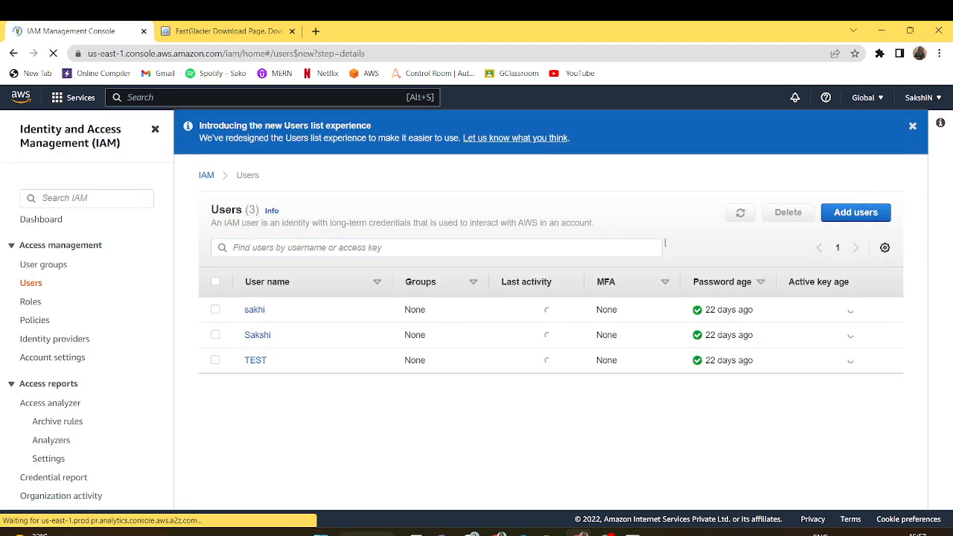
left_click(856, 212)
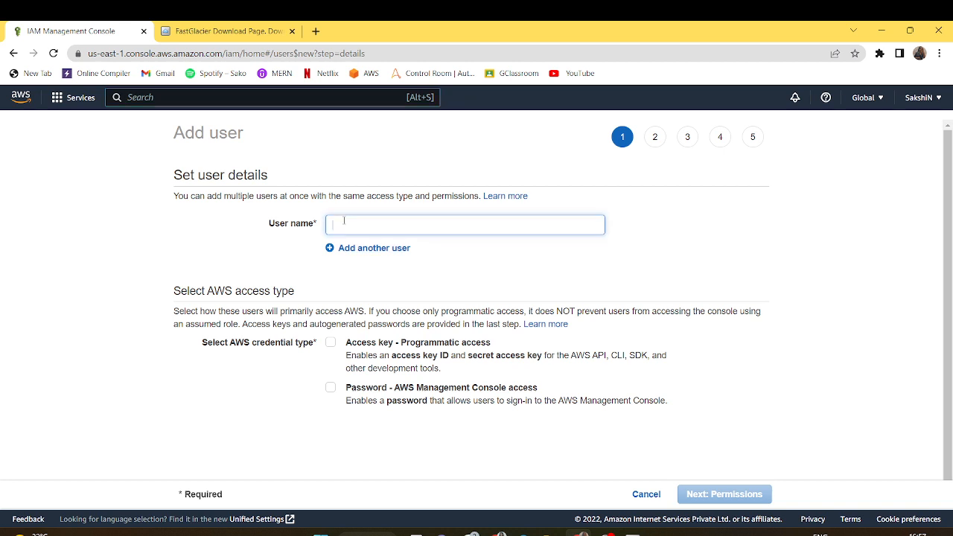
type("testUser")
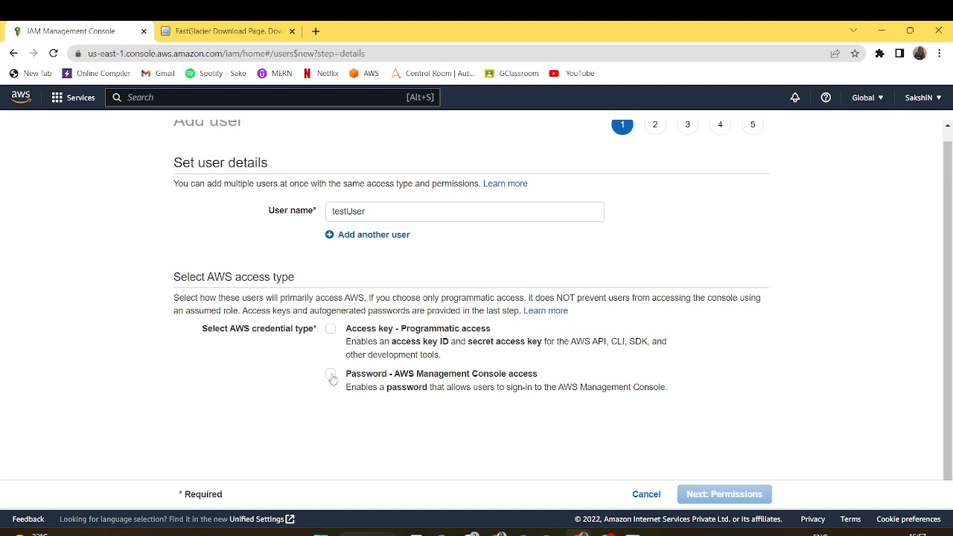
left_click(331, 373)
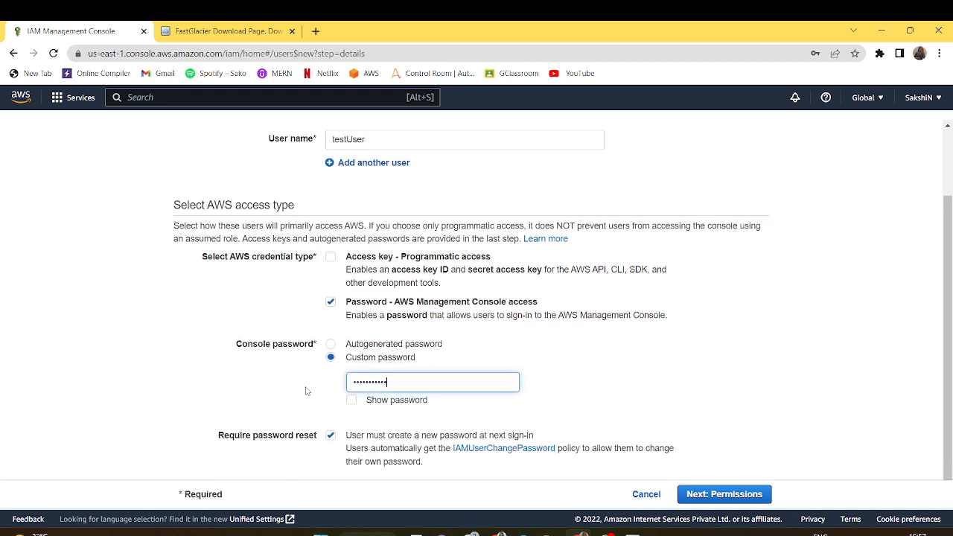
left_click(723, 494)
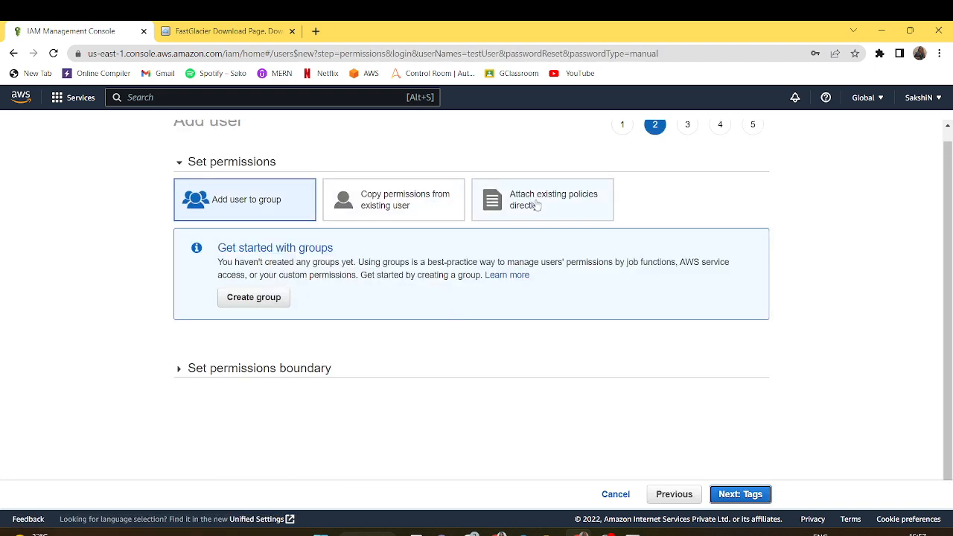
- Attach AdministratorAccess, create testUser, and download its credentials .csv
left_click(542, 199)
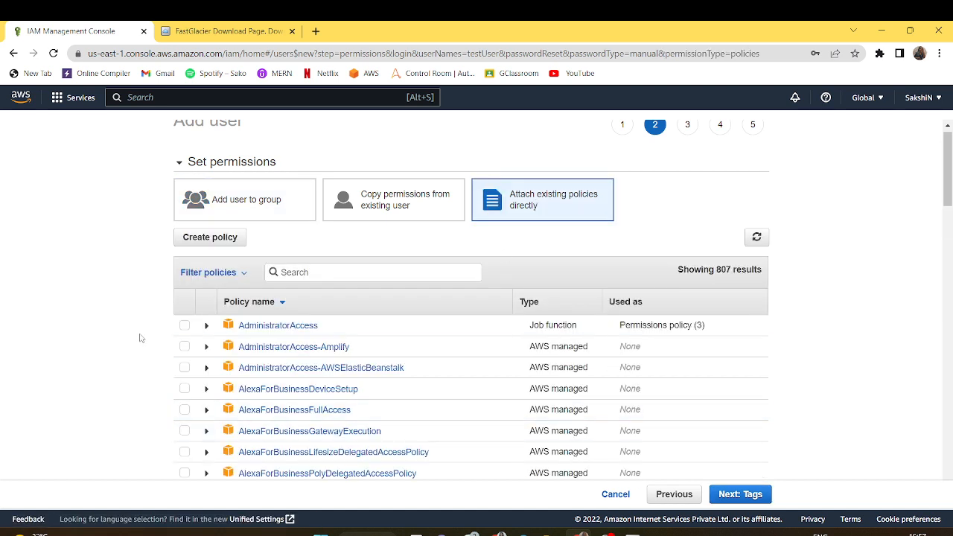
left_click(184, 325)
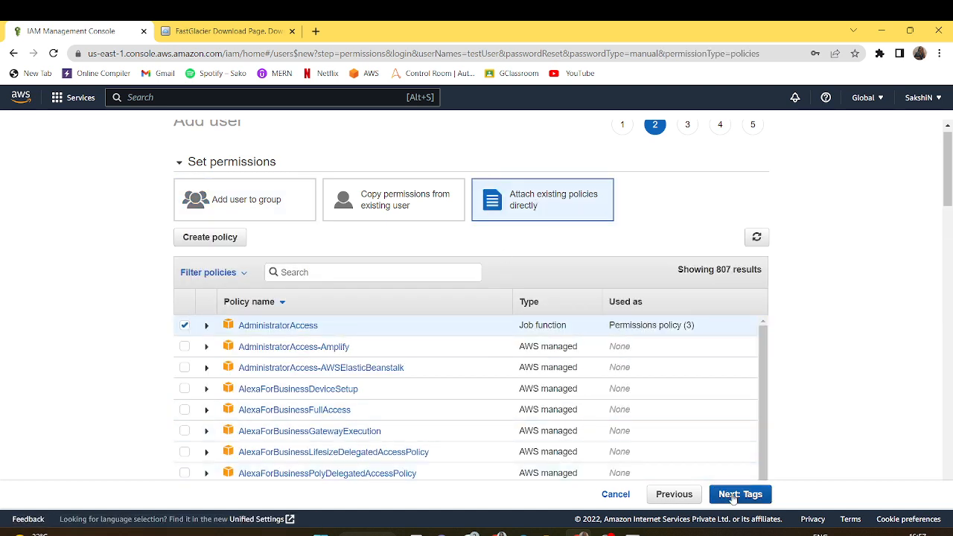
left_click(741, 493)
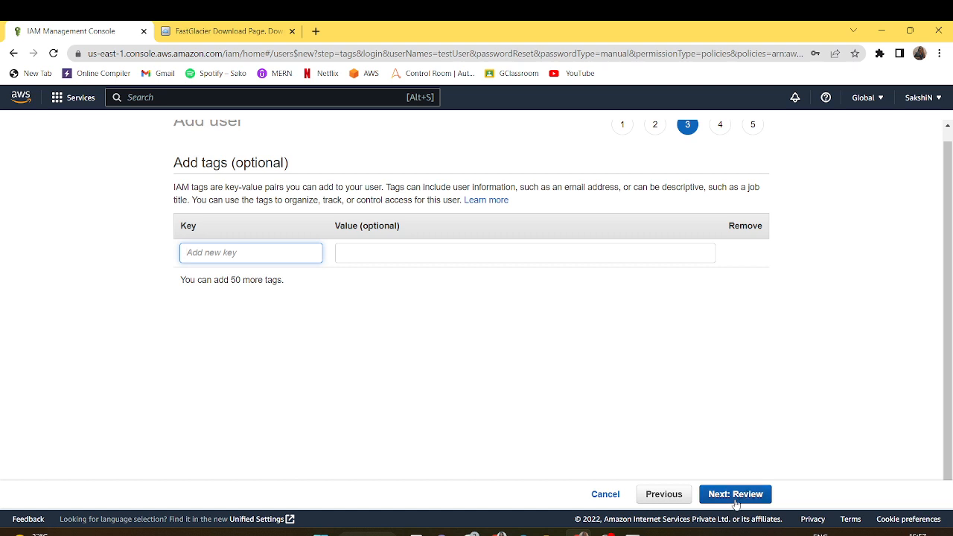
left_click(735, 494)
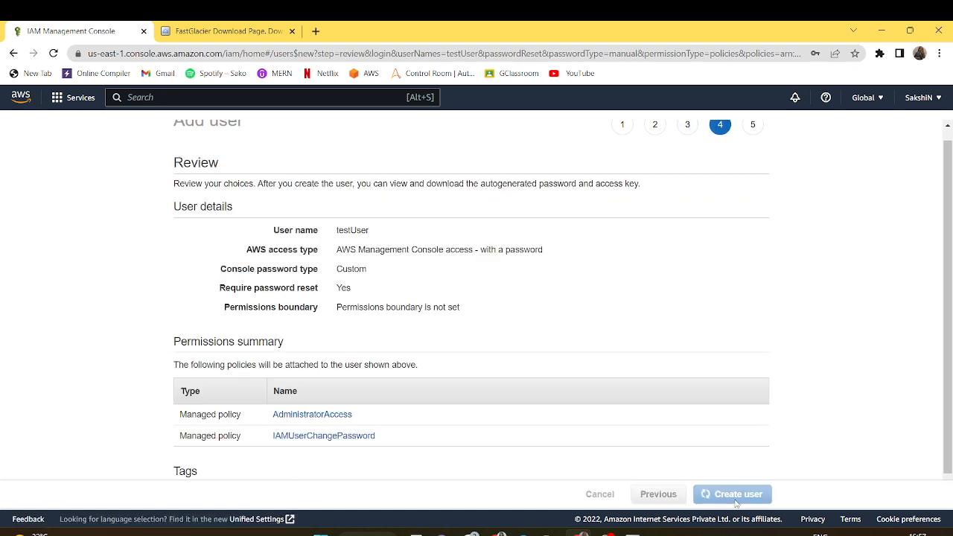
left_click(732, 494)
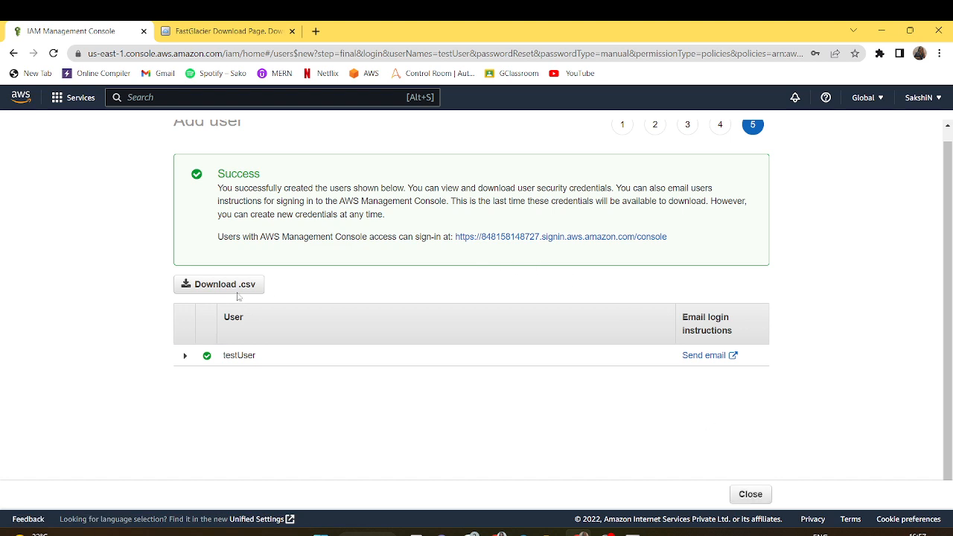
left_click(219, 283)
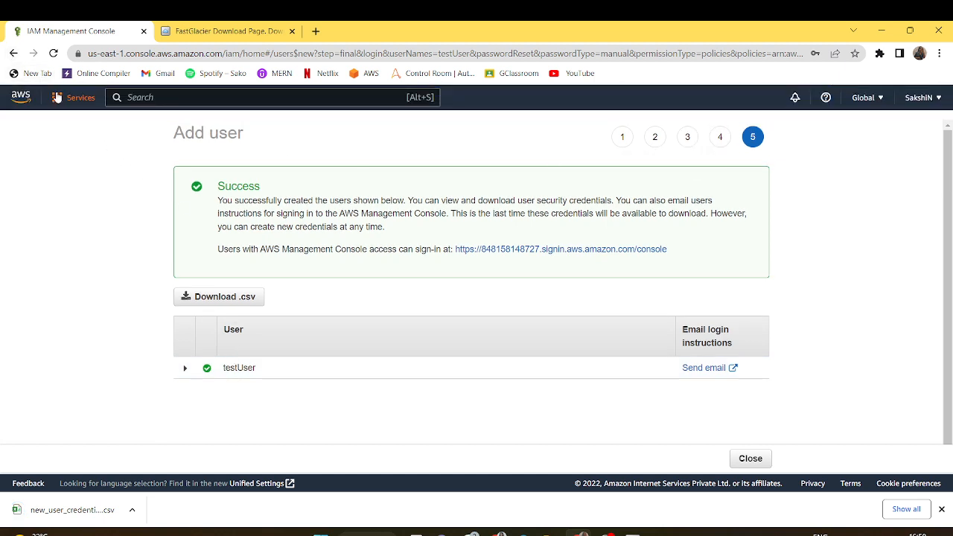
- Go to IAM > Users > testUser > Security credentials and create an access key
left_click(72, 98)
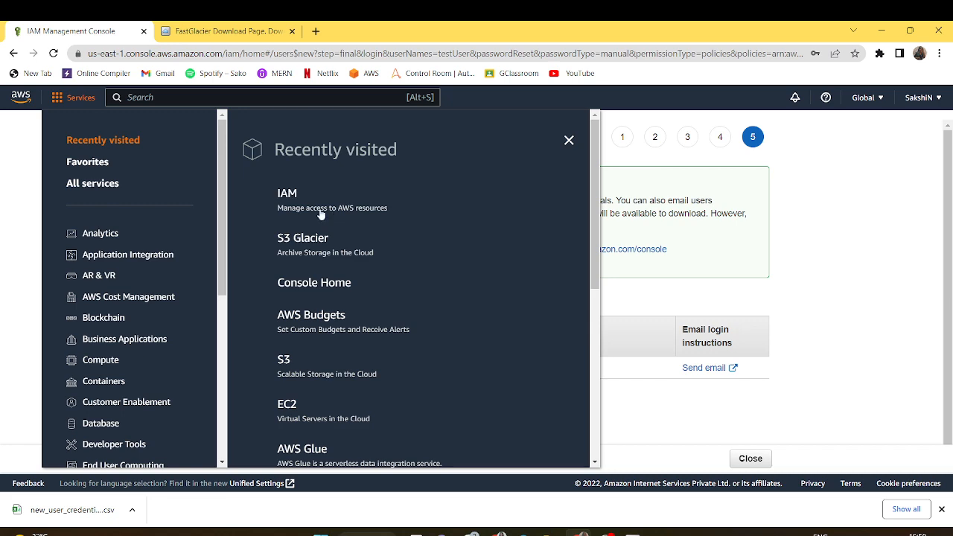
left_click(286, 192)
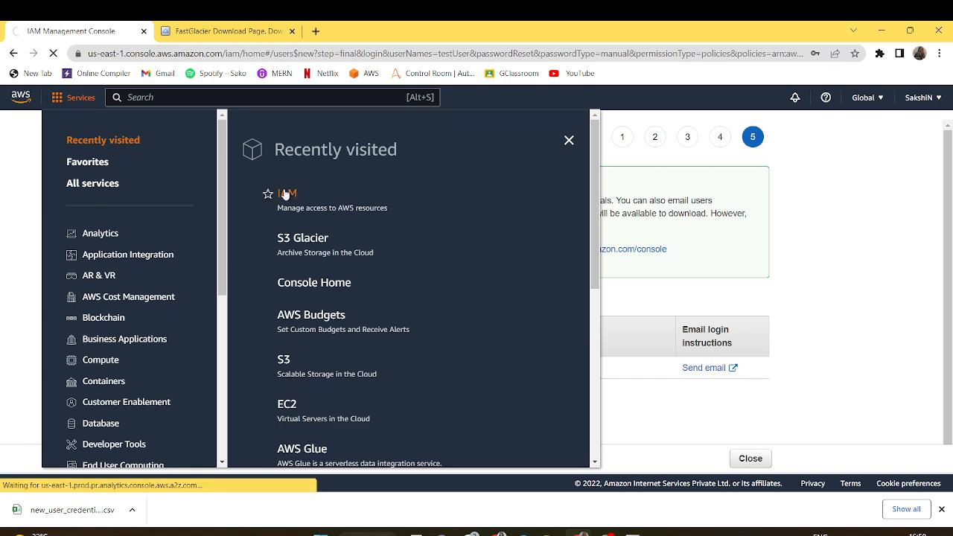
left_click(287, 194)
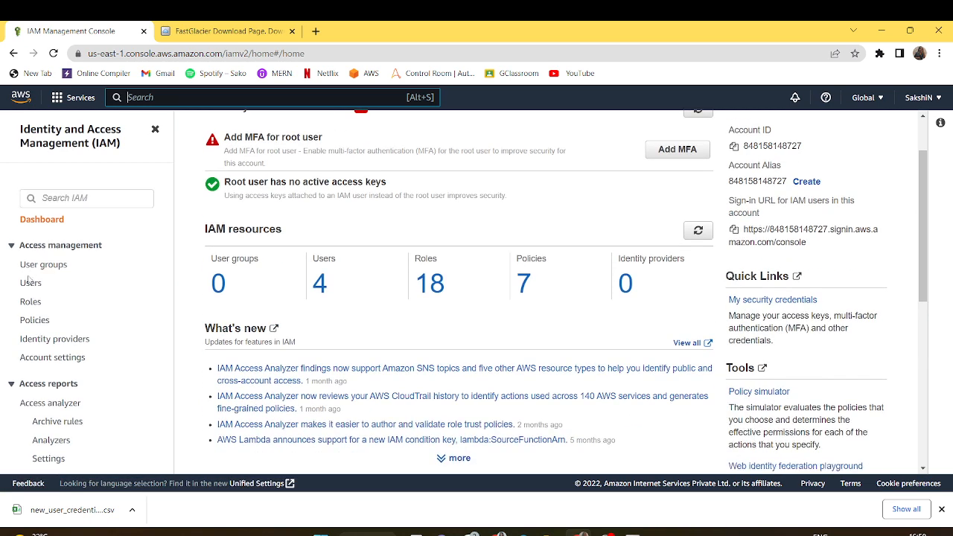
left_click(31, 282)
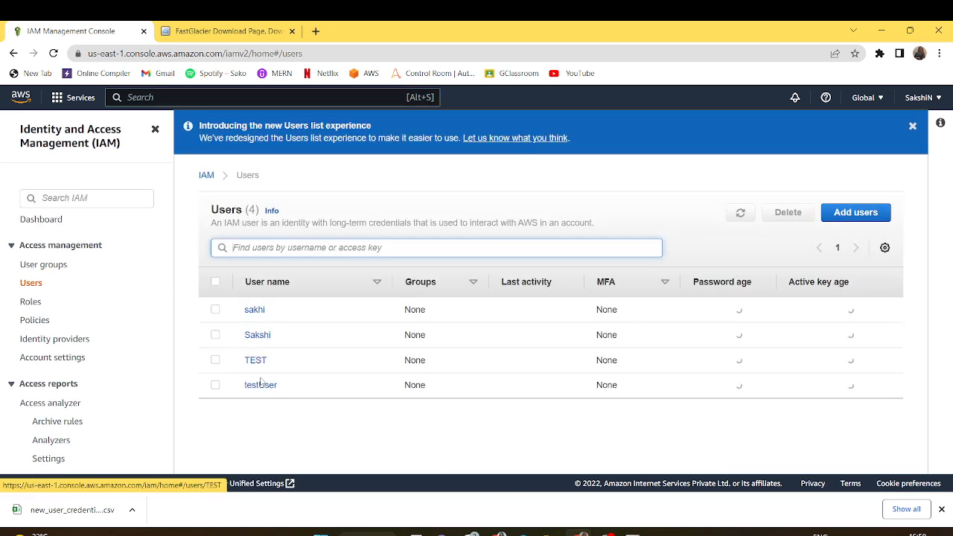
left_click(261, 385)
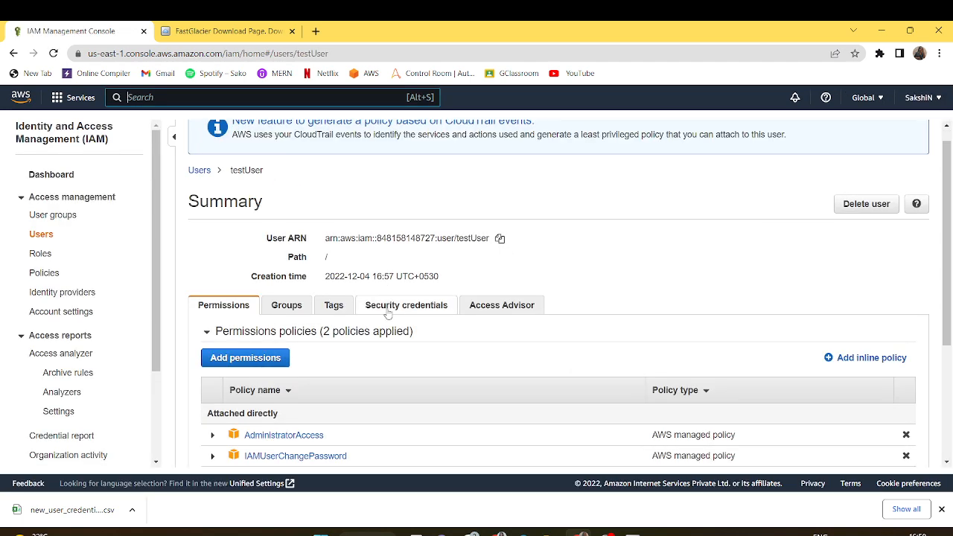
left_click(406, 305)
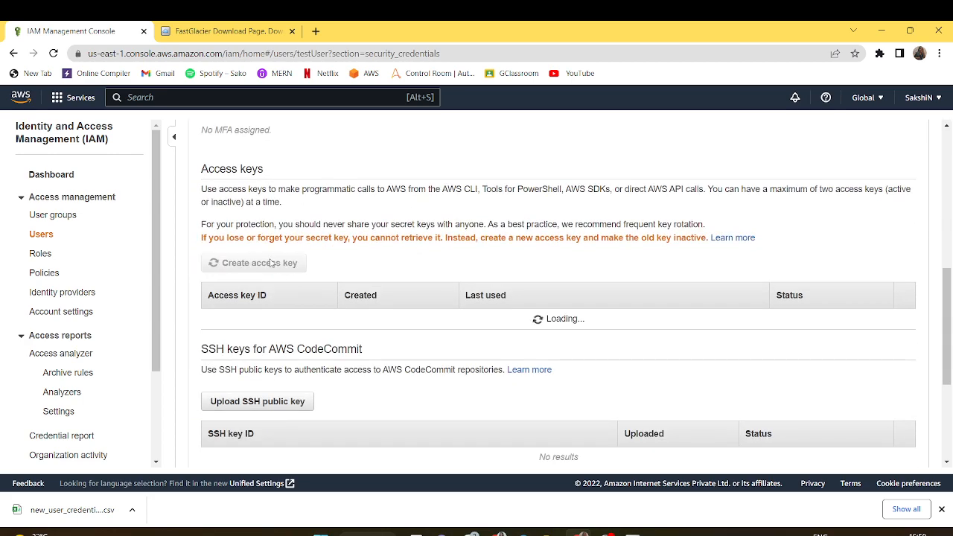
left_click(253, 263)
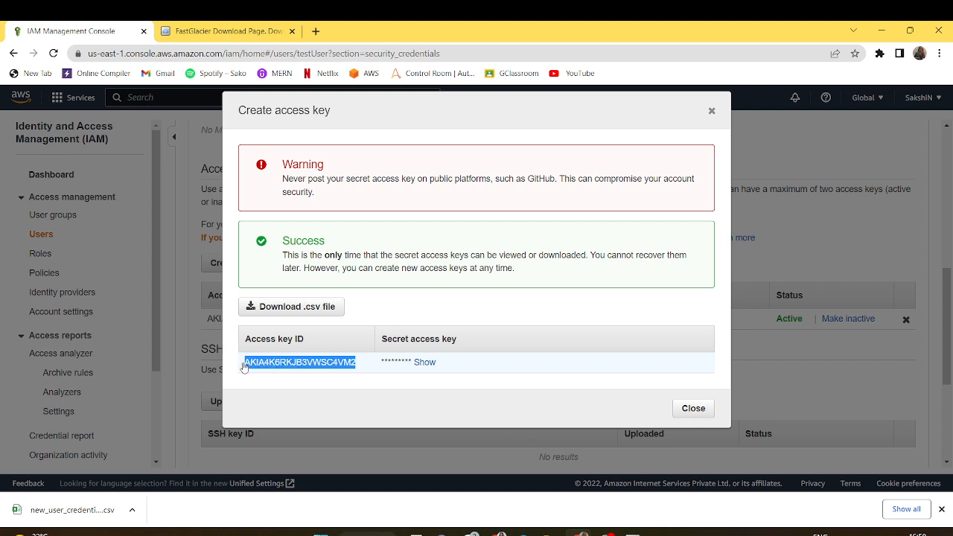
mouse_move(350, 365)
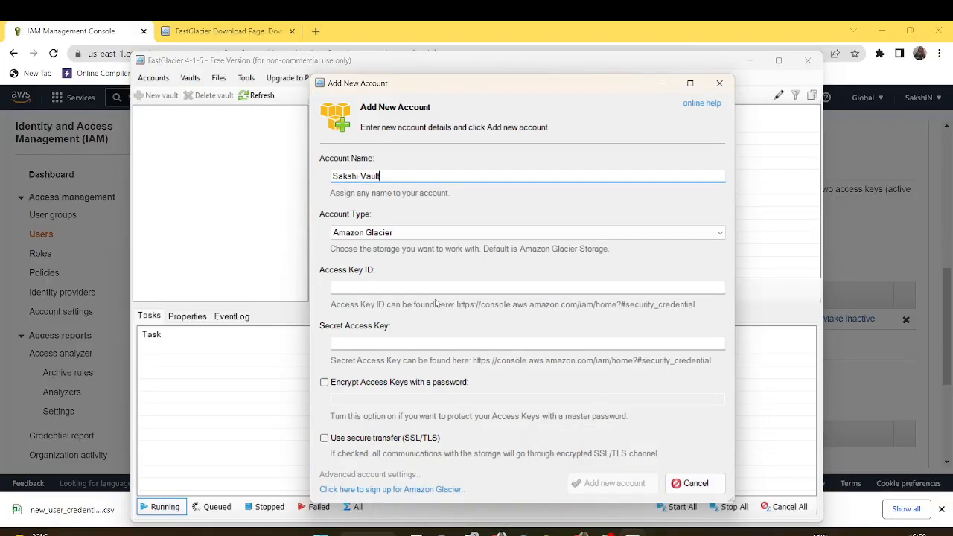
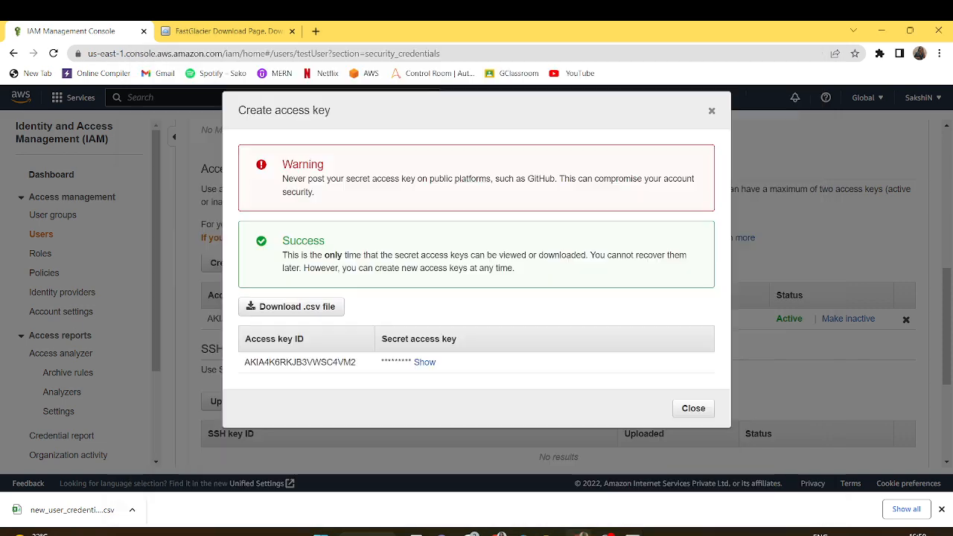
left_click(424, 362)
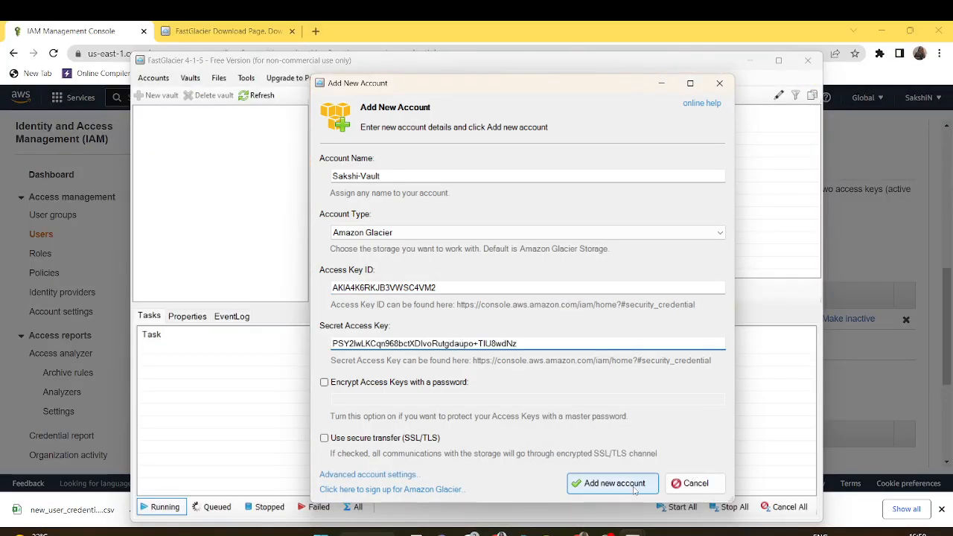
left_click(613, 483)
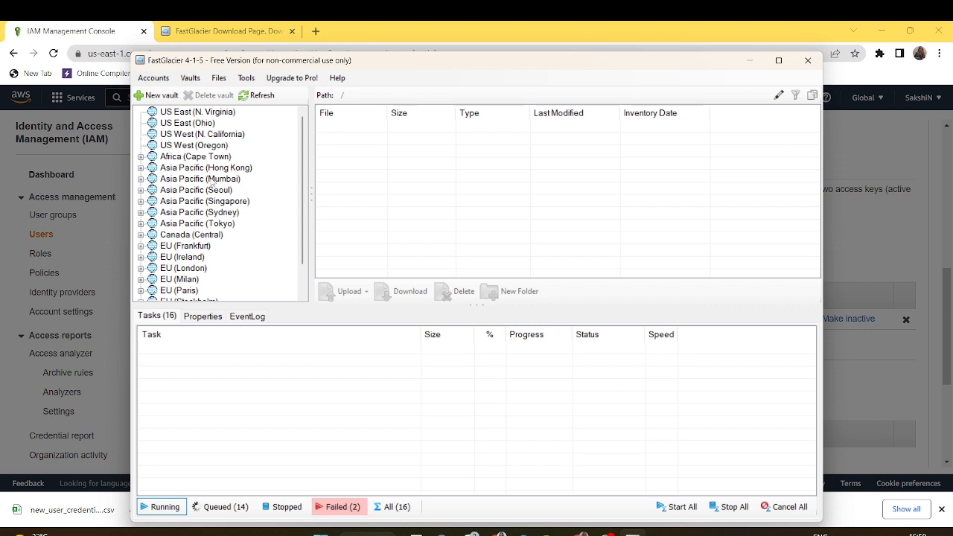
- Expand Asia Pacific (Mumbai) to list its four vaults, including Sakshi
left_click(261, 95)
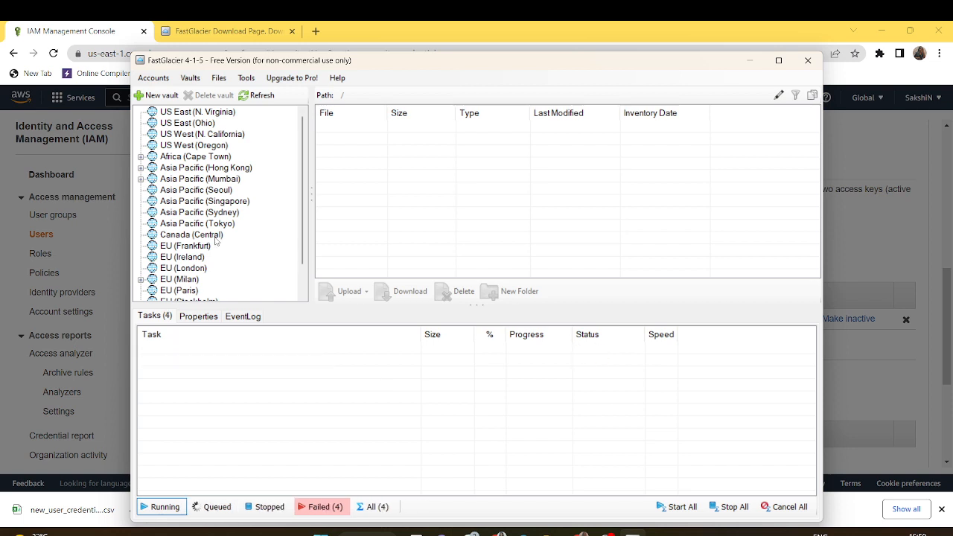
mouse_move(388, 245)
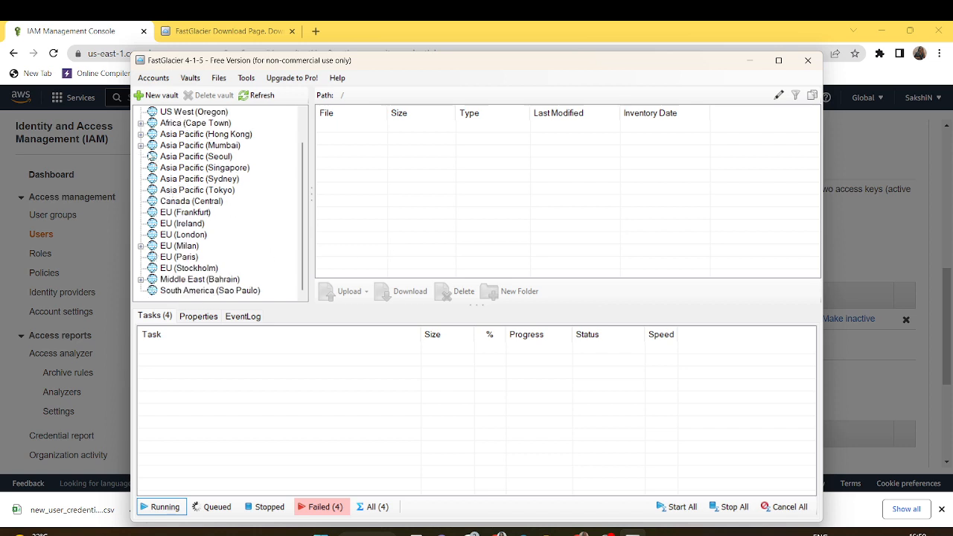
left_click(141, 145)
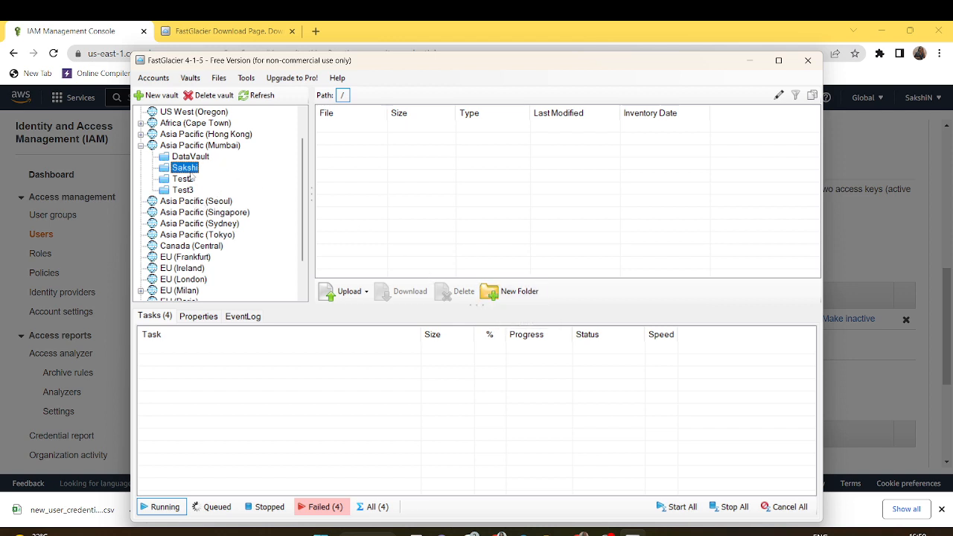
- Dismiss the vault's new-folder dialog and choose Upload file(s)
left_click(511, 292)
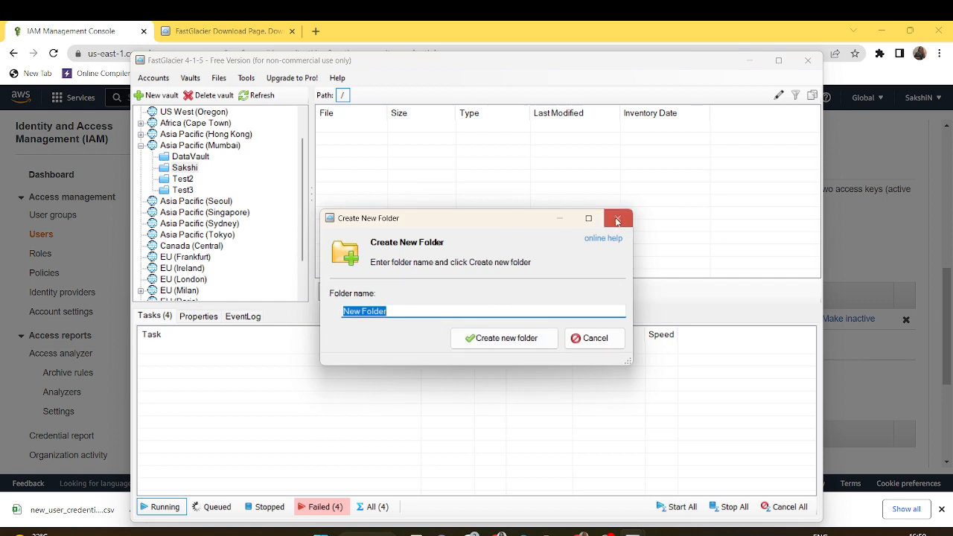
left_click(617, 218)
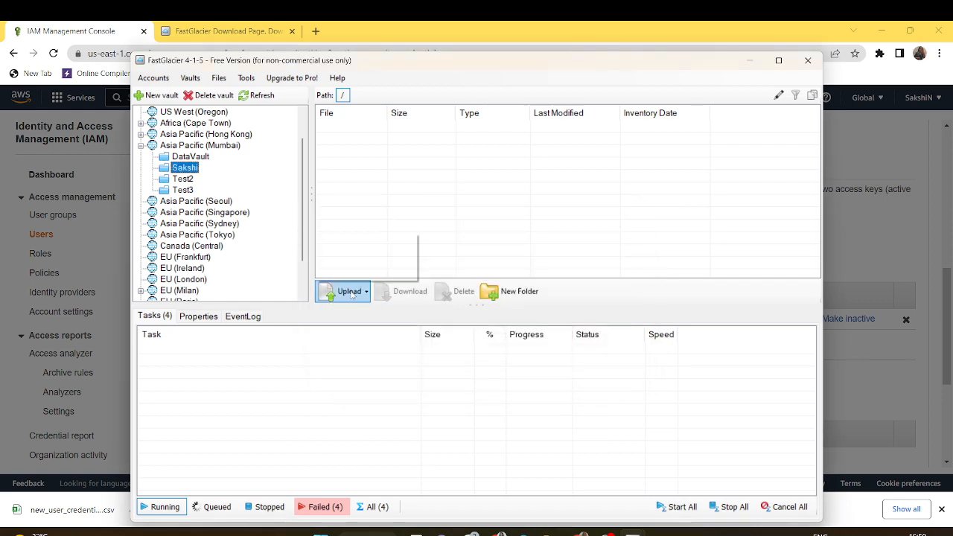
left_click(349, 292)
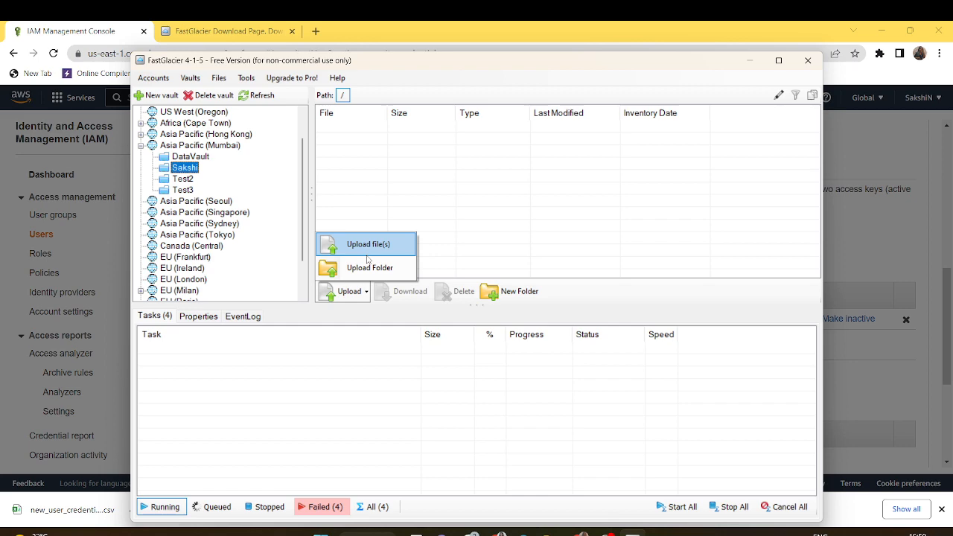
left_click(368, 244)
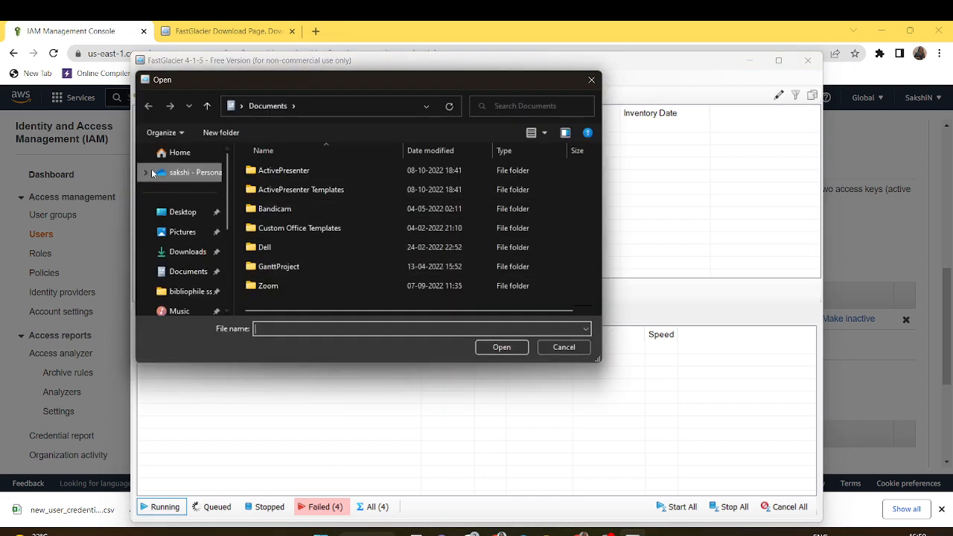
- Create a new folder named testData on the Desktop
left_click(182, 211)
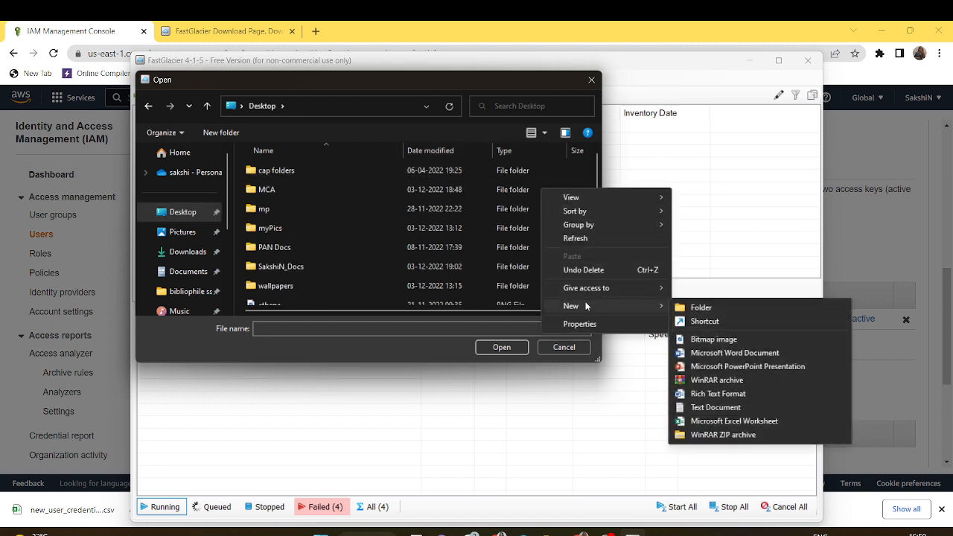
left_click(701, 306)
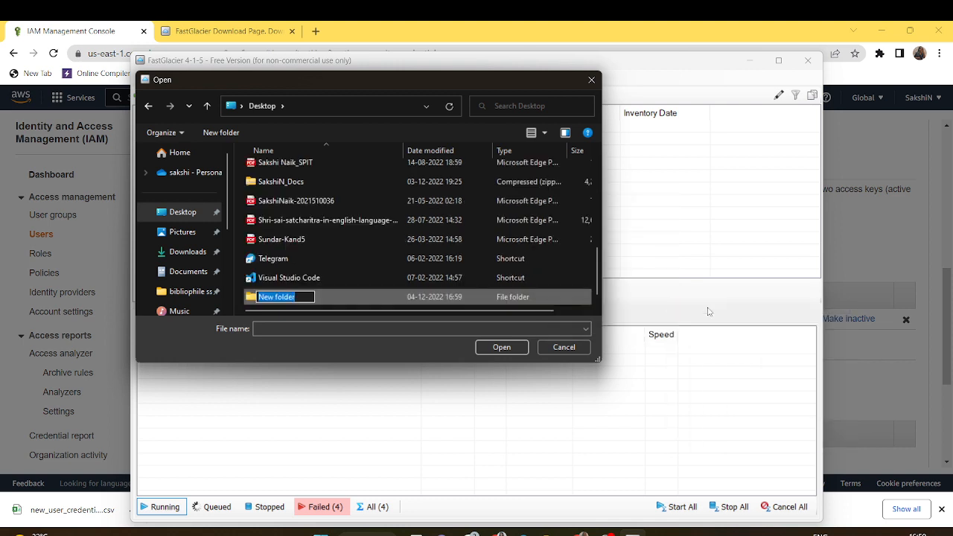
type("test")
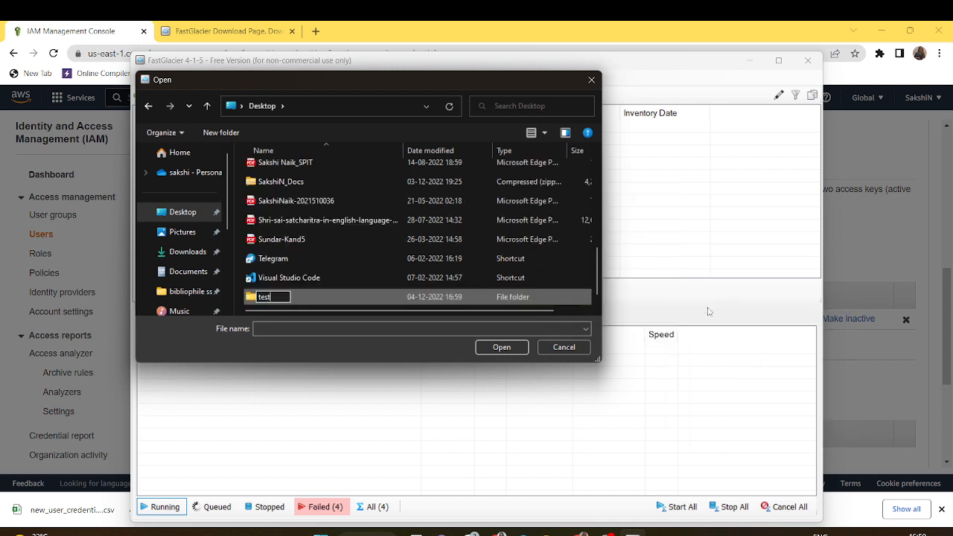
type("Data")
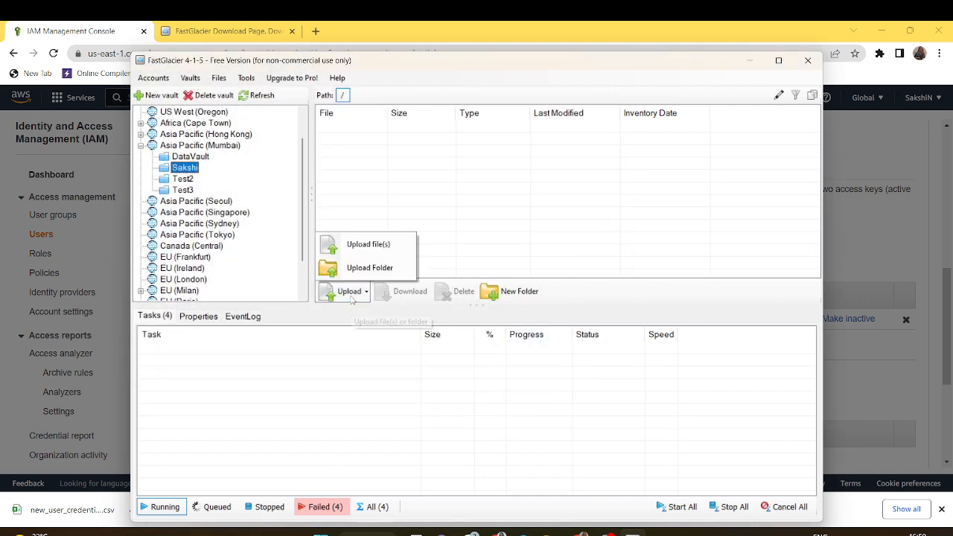
left_click(369, 267)
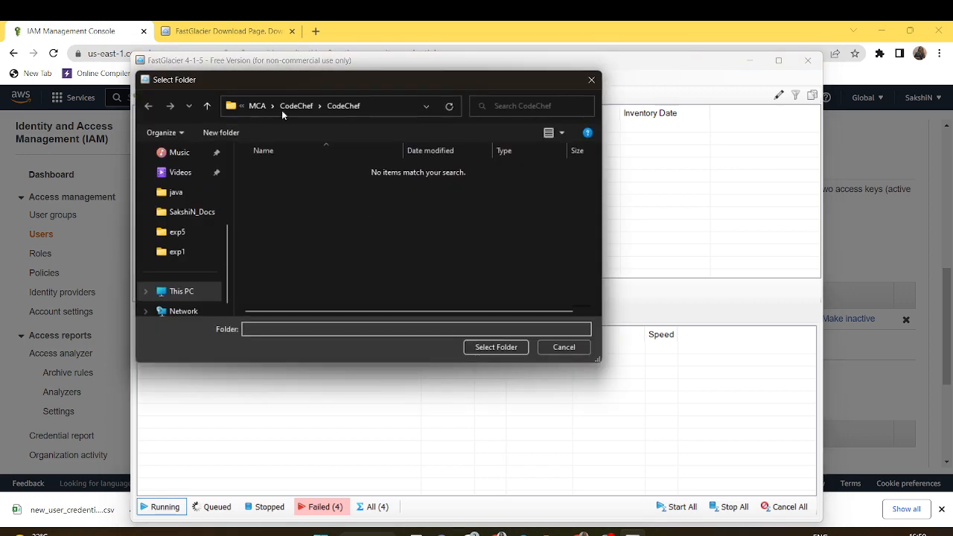
left_click(231, 105)
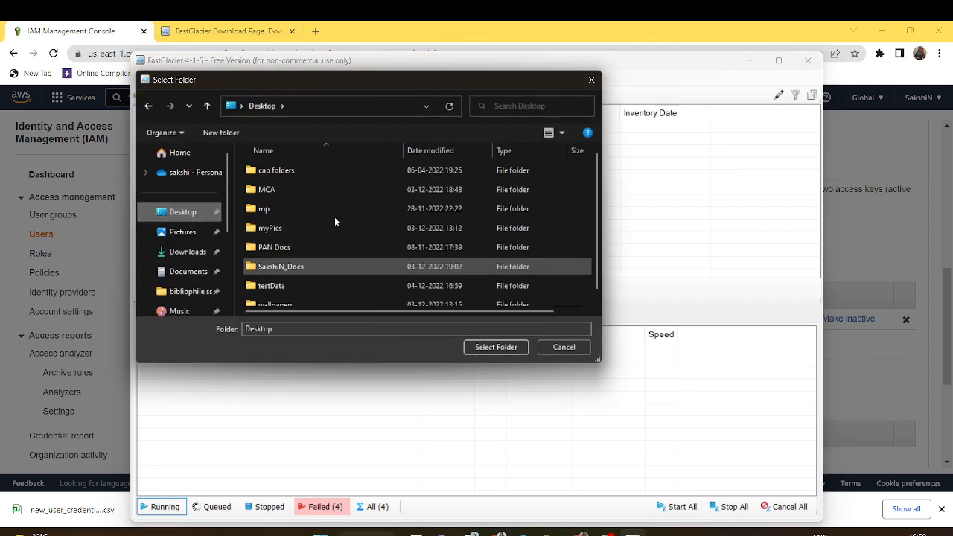
left_click(271, 285)
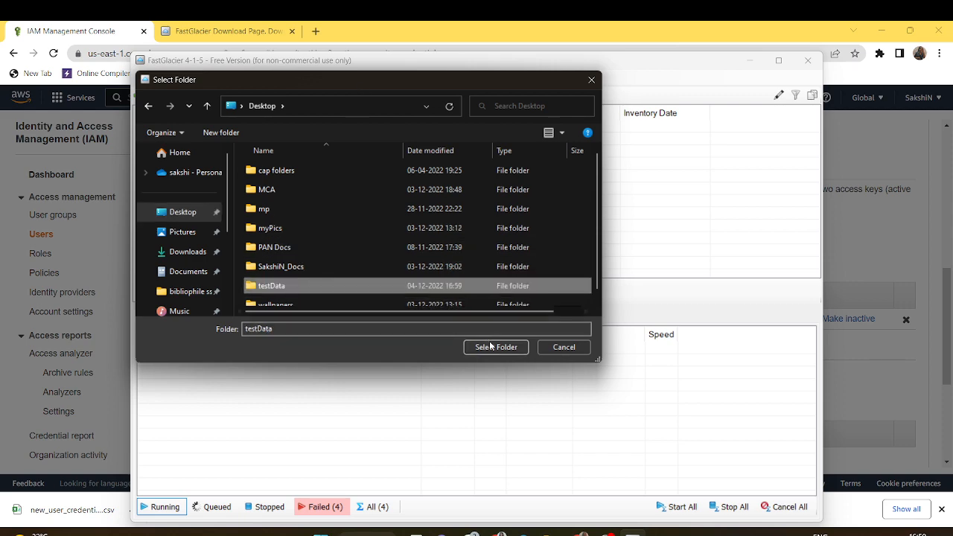
left_click(495, 347)
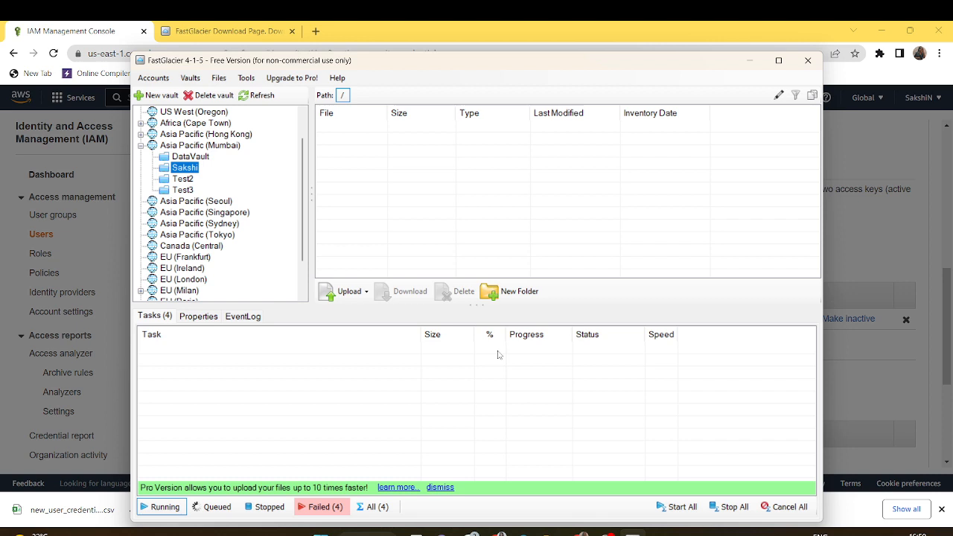
mouse_move(369, 410)
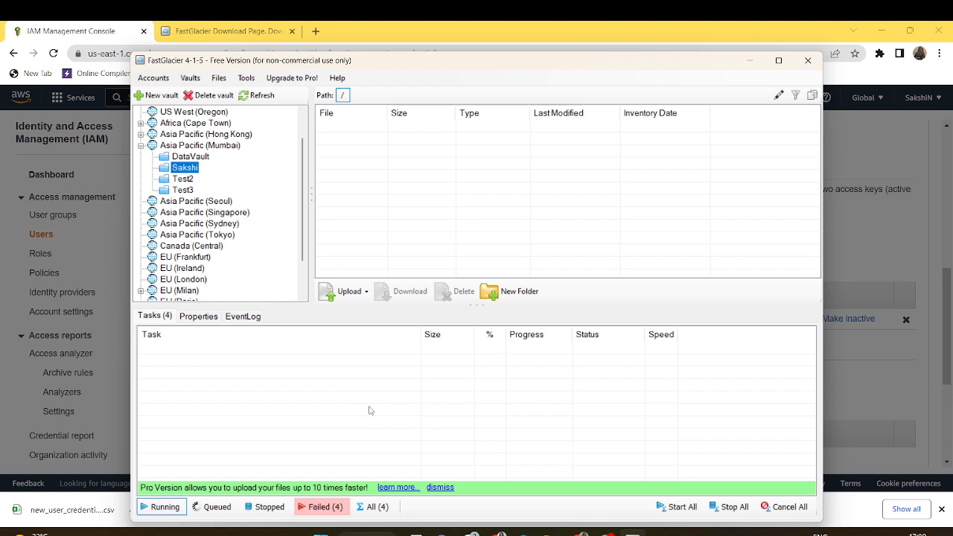
mouse_move(240, 465)
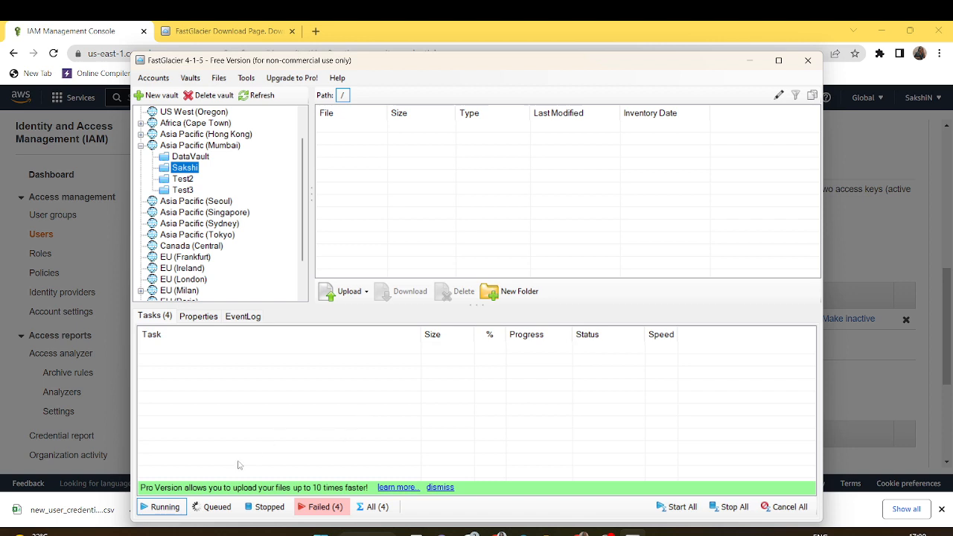
mouse_move(218, 134)
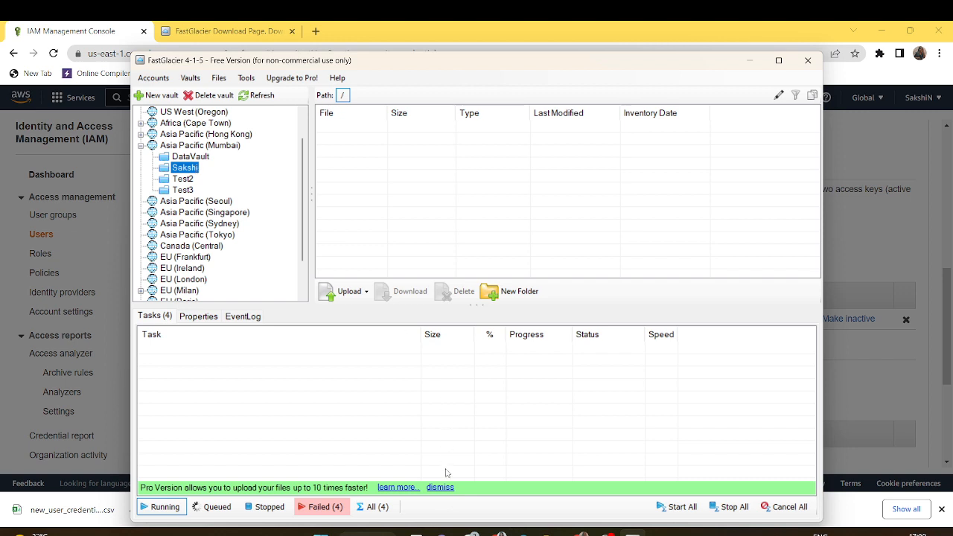
mouse_move(432, 473)
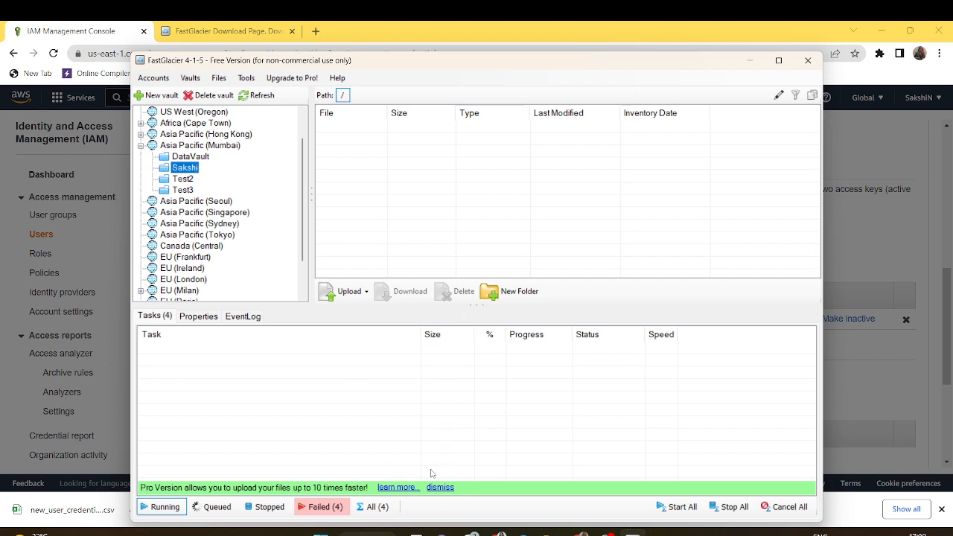
- Check stopped and running tasks, upload Desktop\wallpapers via Upload Folder, and select it
left_click(322, 506)
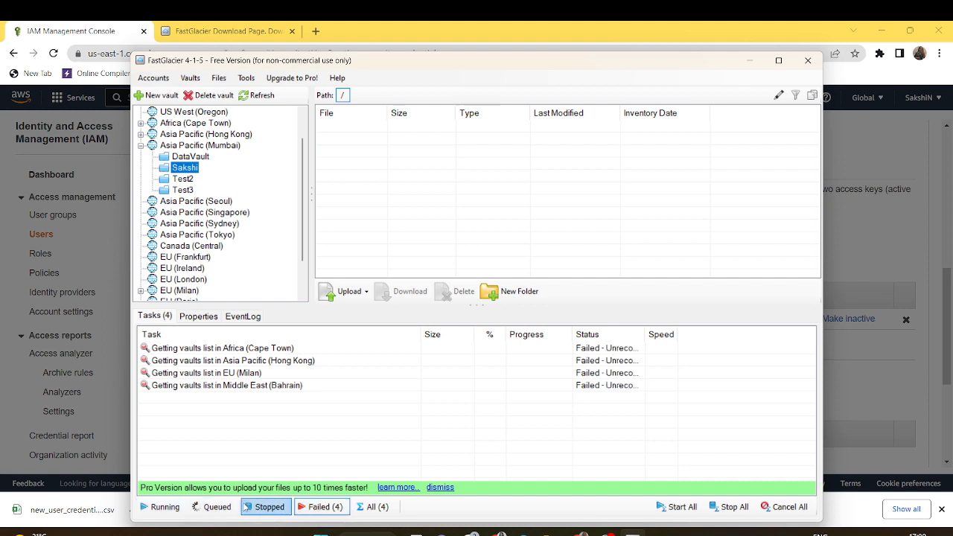
left_click(164, 506)
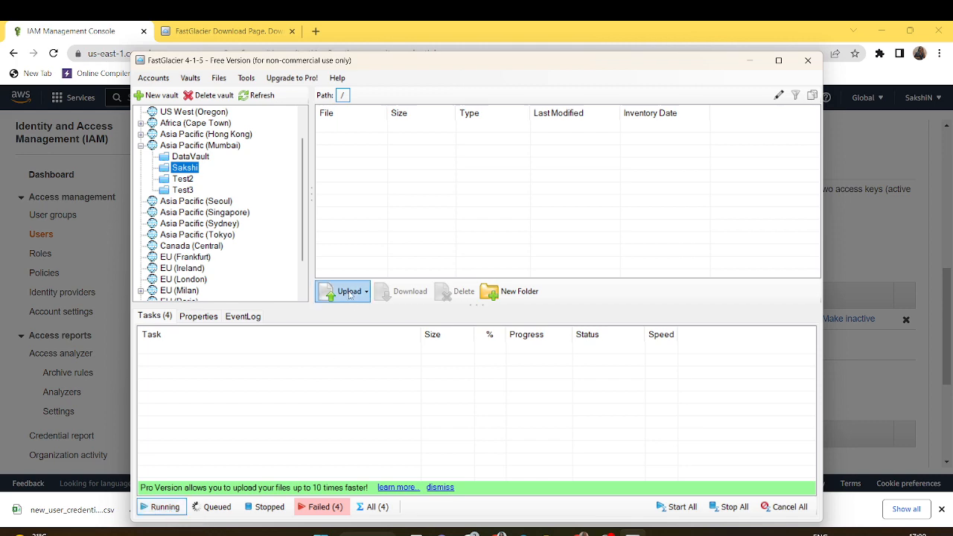
left_click(344, 292)
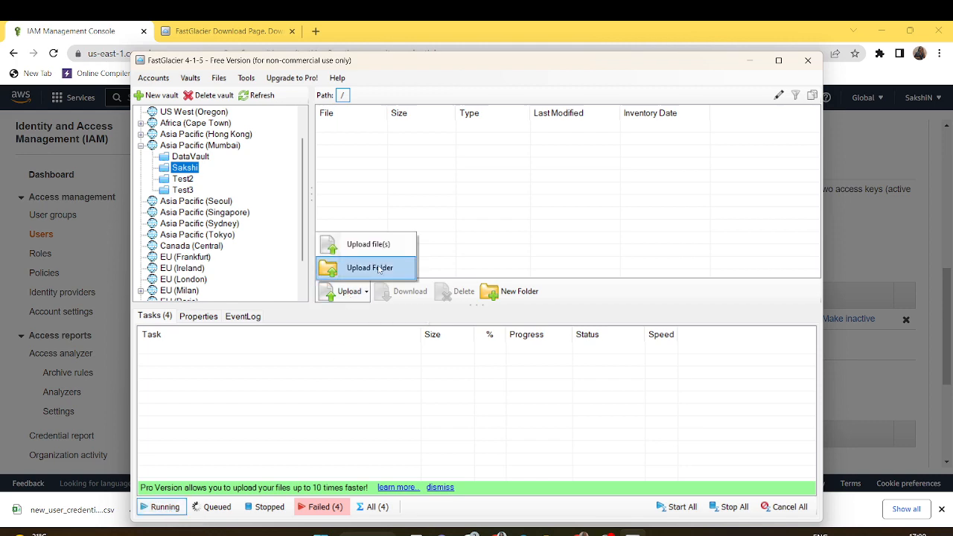
left_click(369, 268)
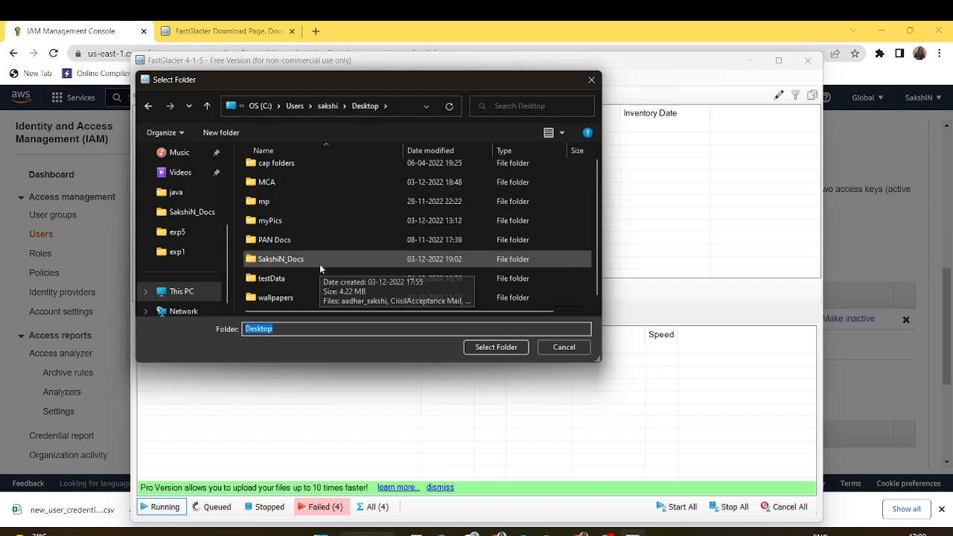
left_click(274, 297)
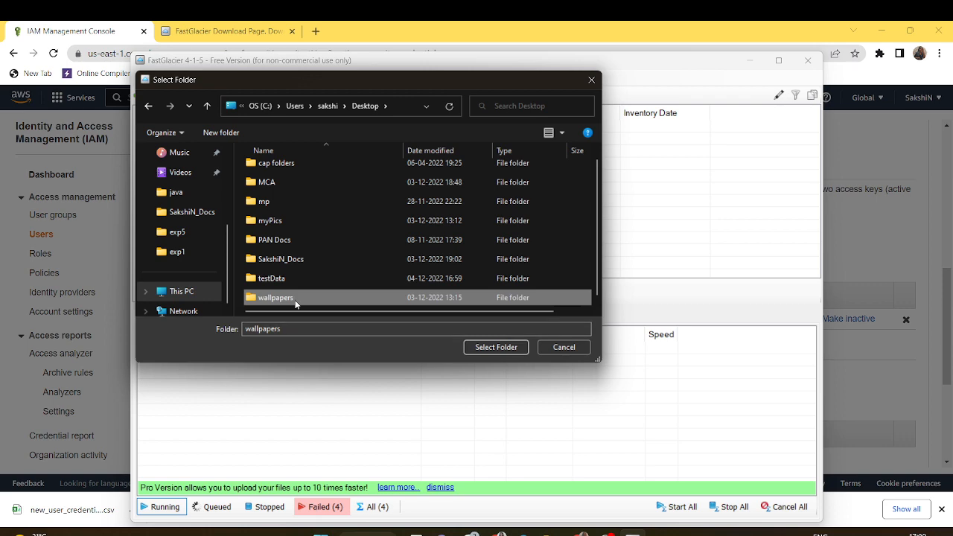
left_click(495, 347)
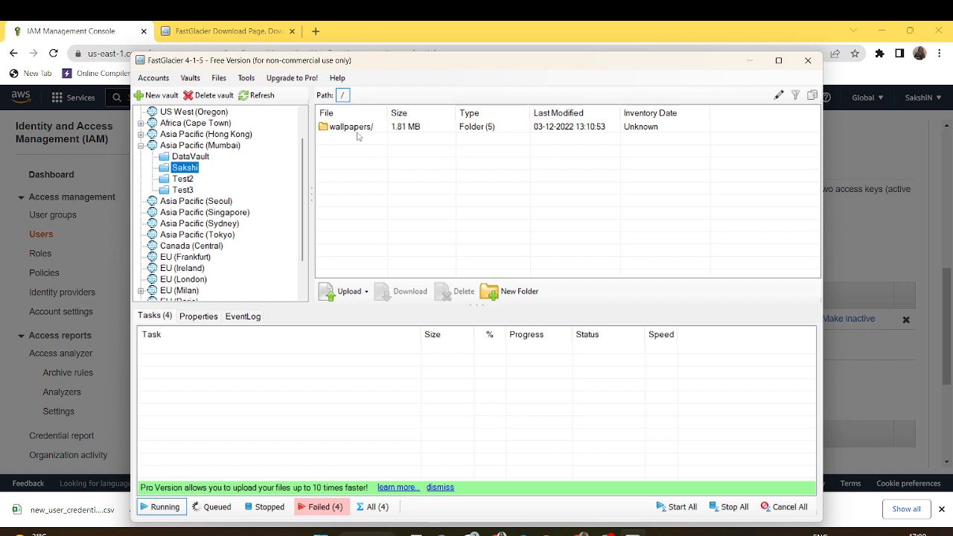
mouse_move(382, 128)
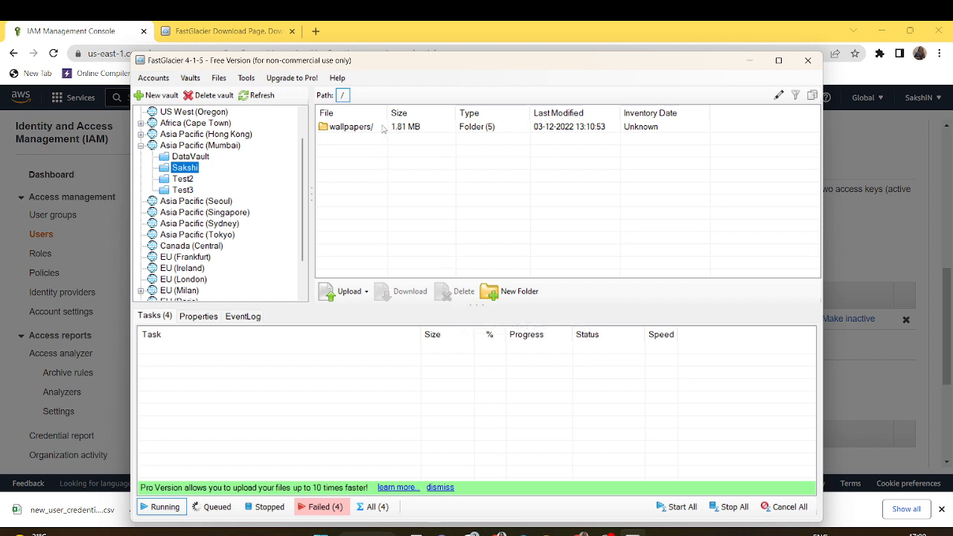
mouse_move(384, 129)
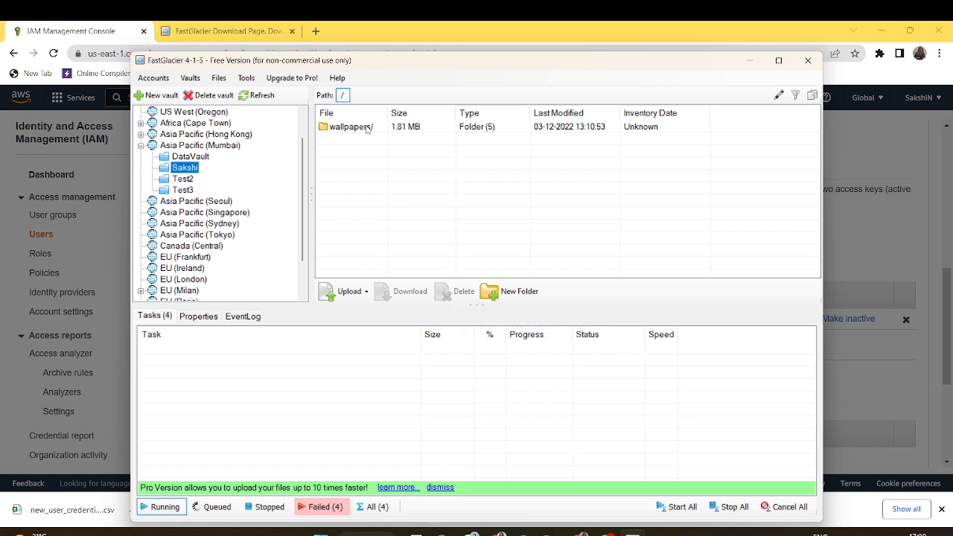
left_click(351, 126)
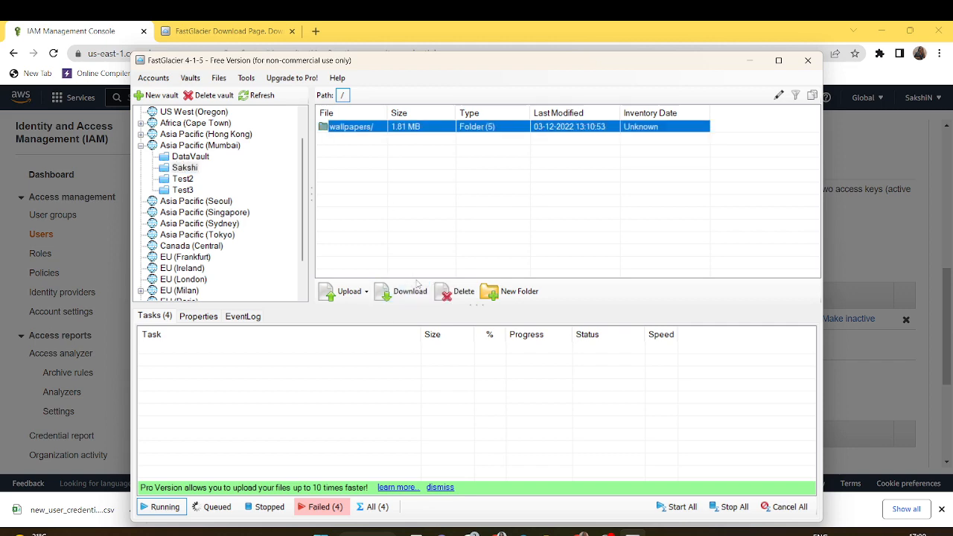
- Request the 1.81 MB wallpapers folder download and choose Bulk retrieval
left_click(408, 291)
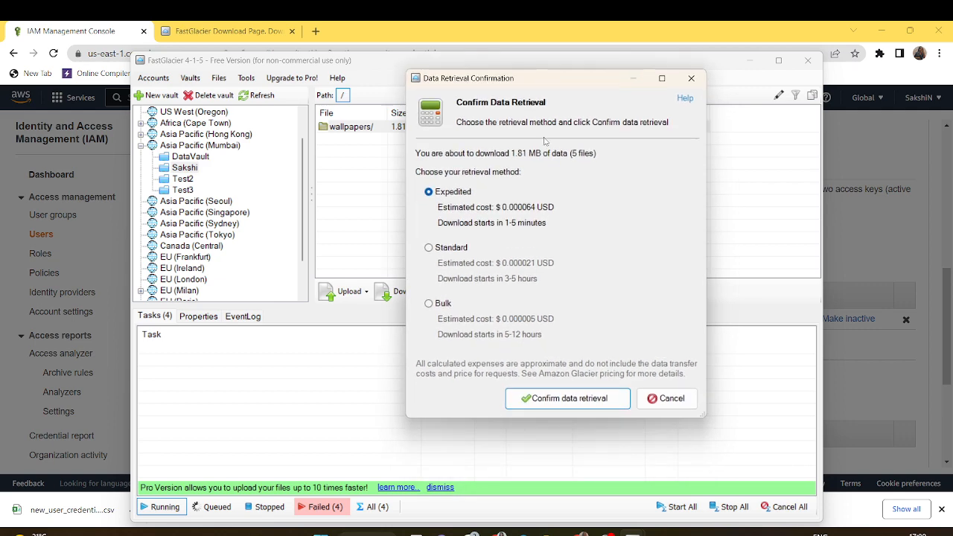
mouse_move(562, 228)
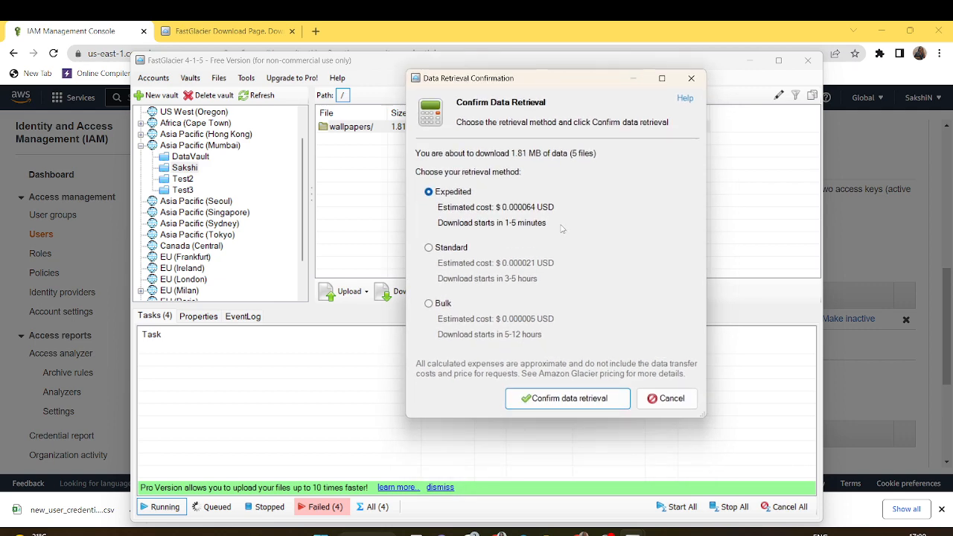
mouse_move(544, 215)
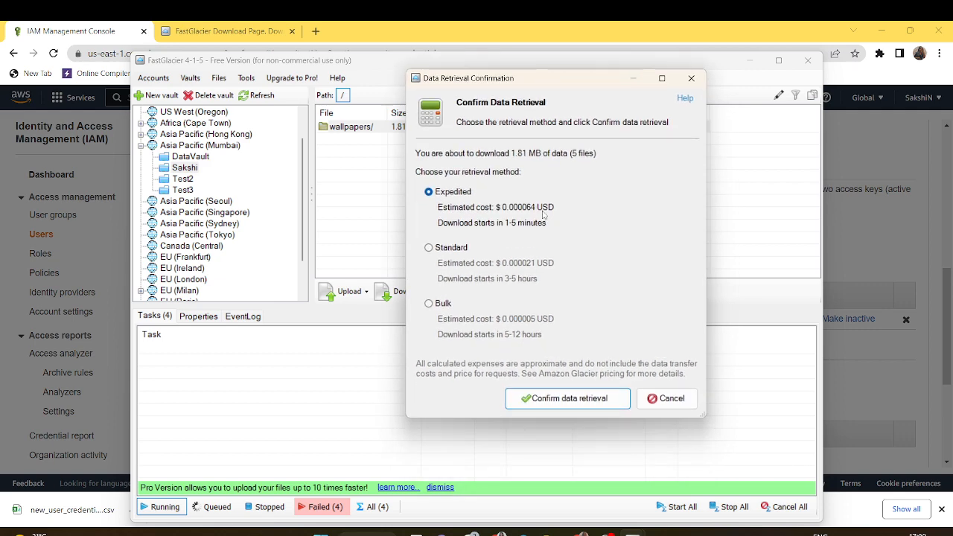
mouse_move(466, 222)
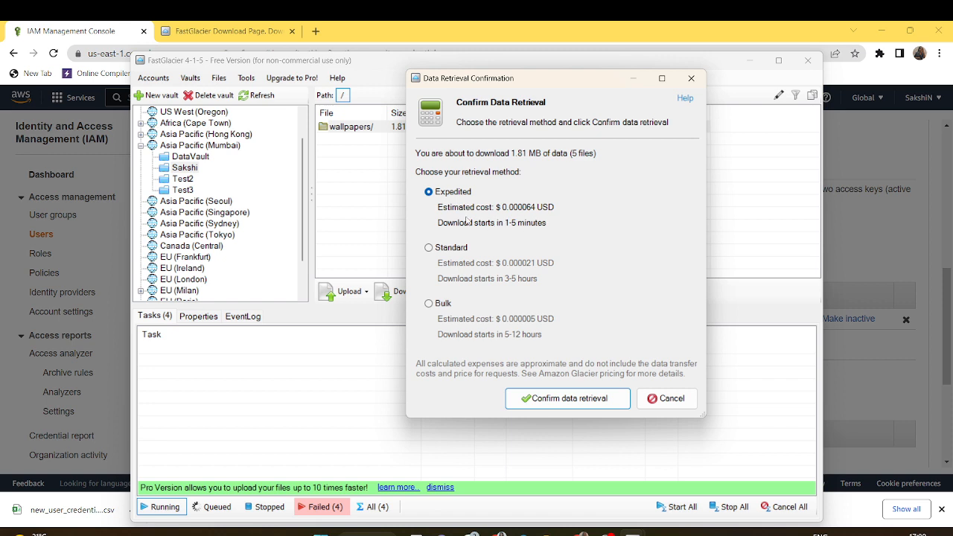
mouse_move(551, 227)
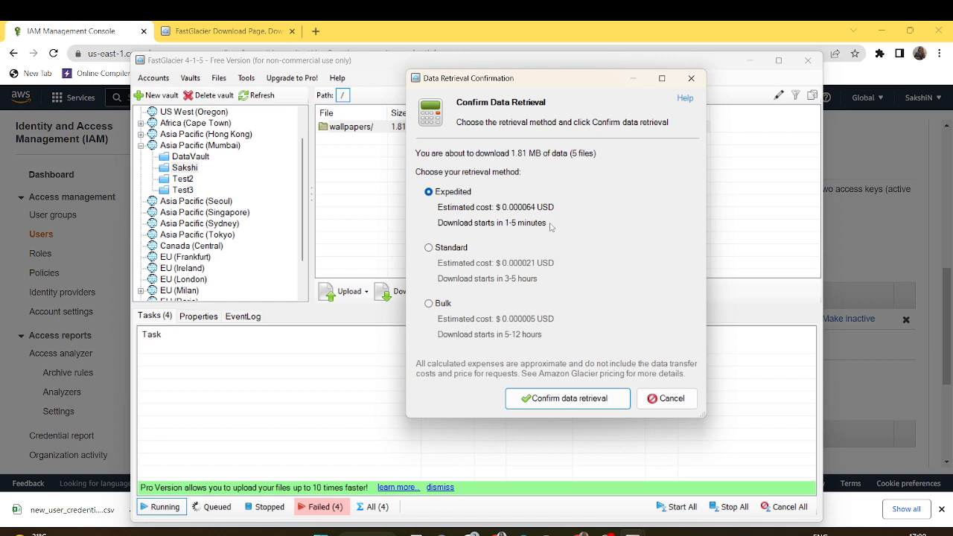
mouse_move(546, 229)
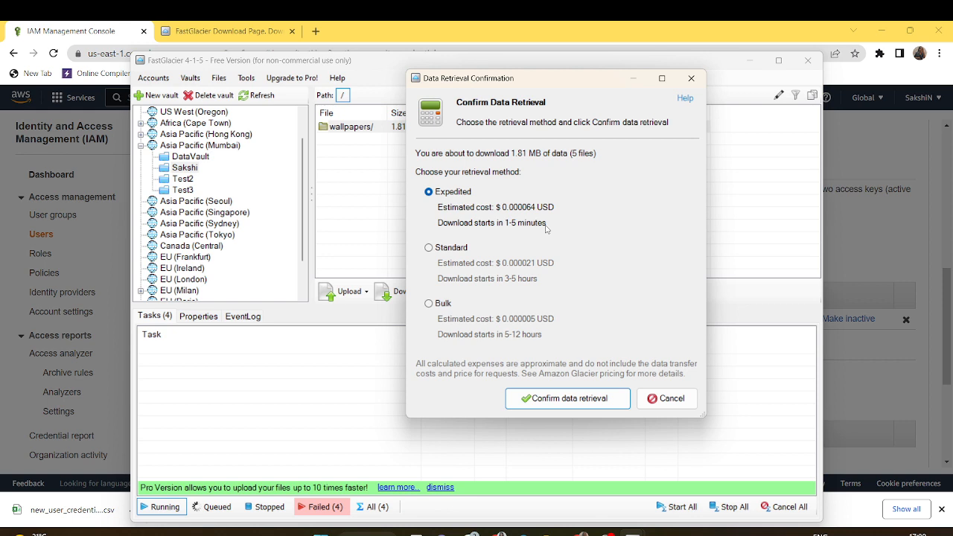
mouse_move(529, 214)
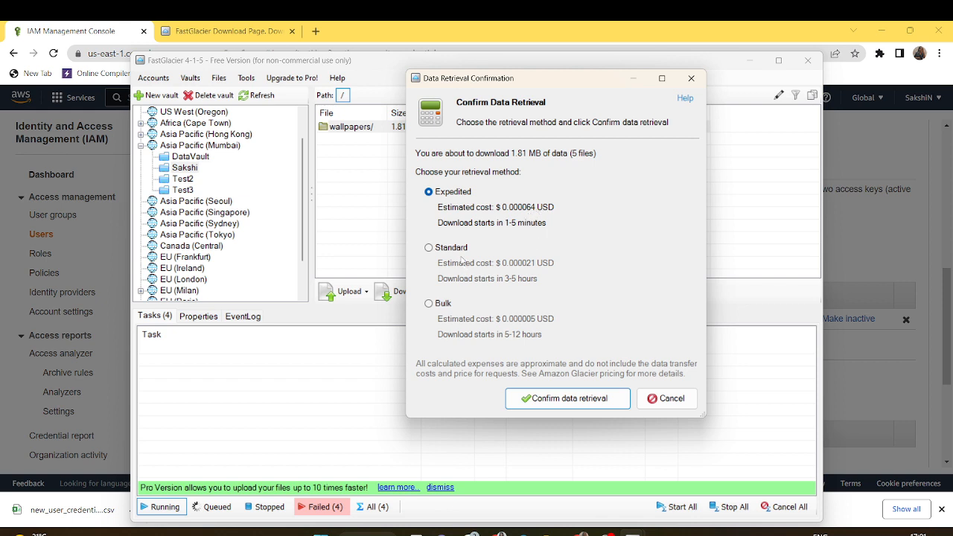
mouse_move(461, 260)
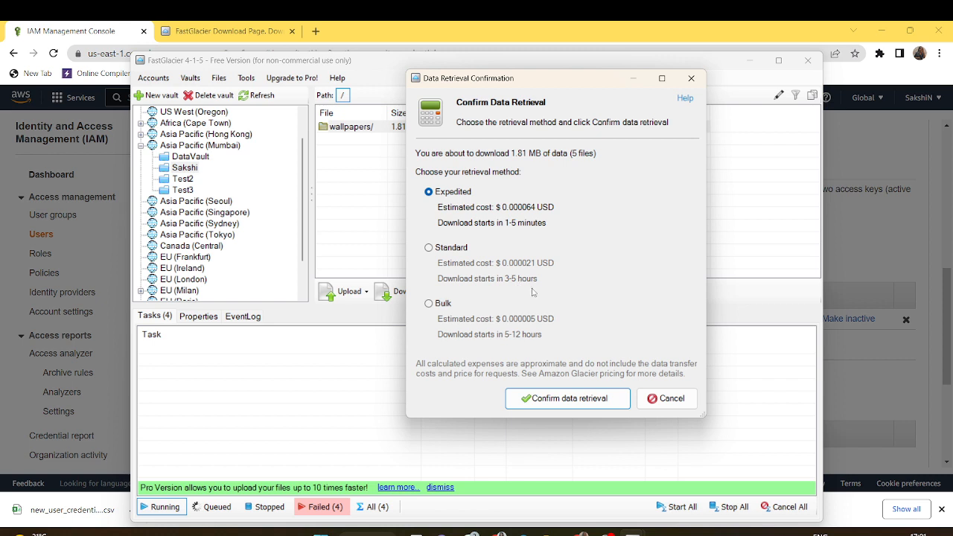
mouse_move(567, 398)
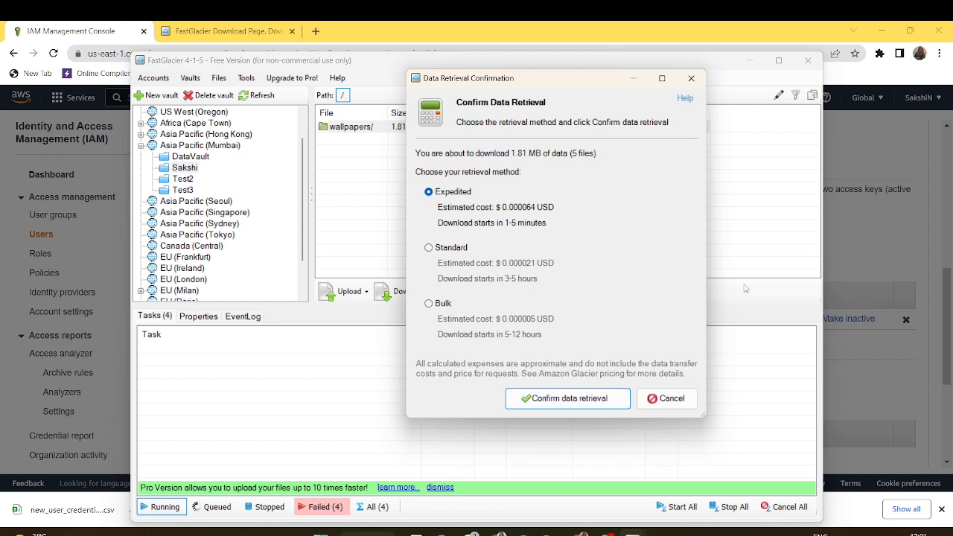
left_click(429, 304)
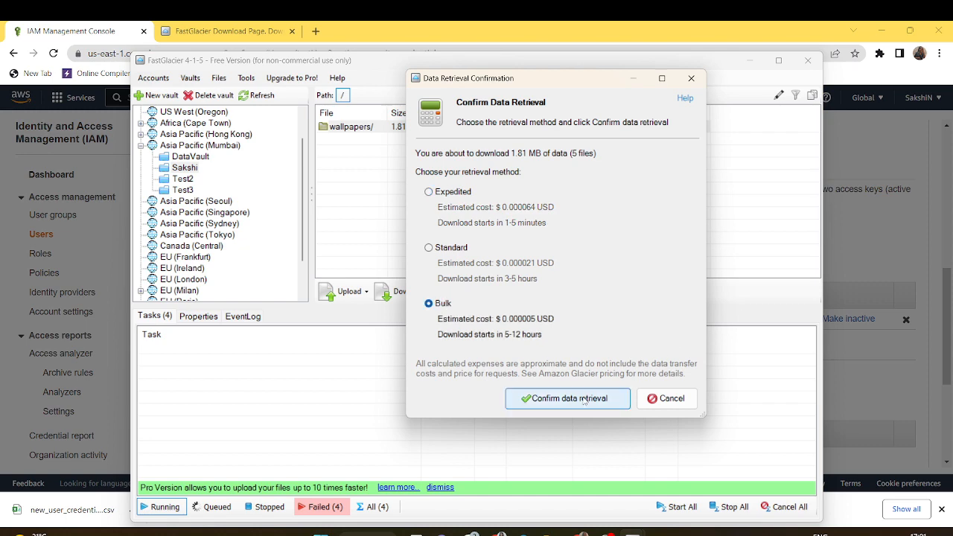
- Confirm Bulk retrieval, then close the Select Folder dialog without choosing a destination
left_click(568, 399)
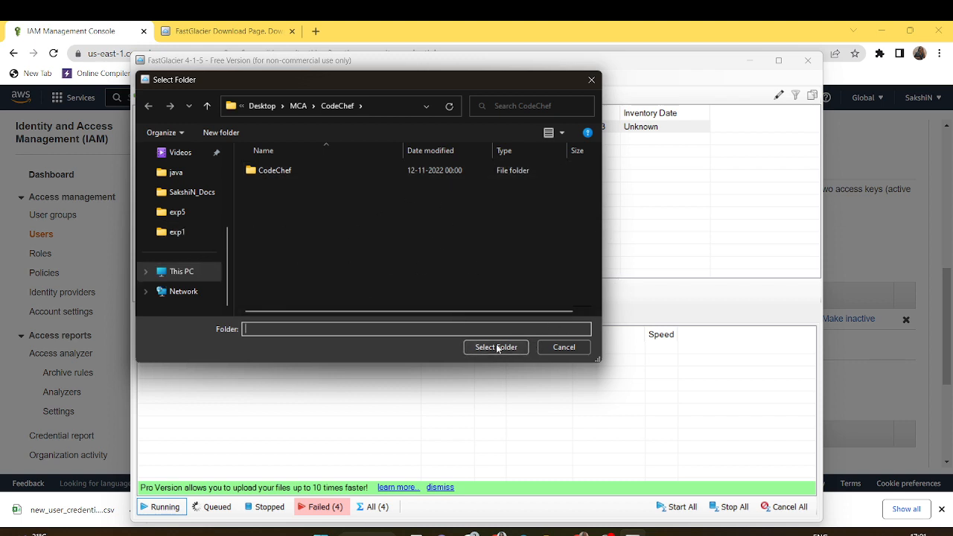
mouse_move(592, 81)
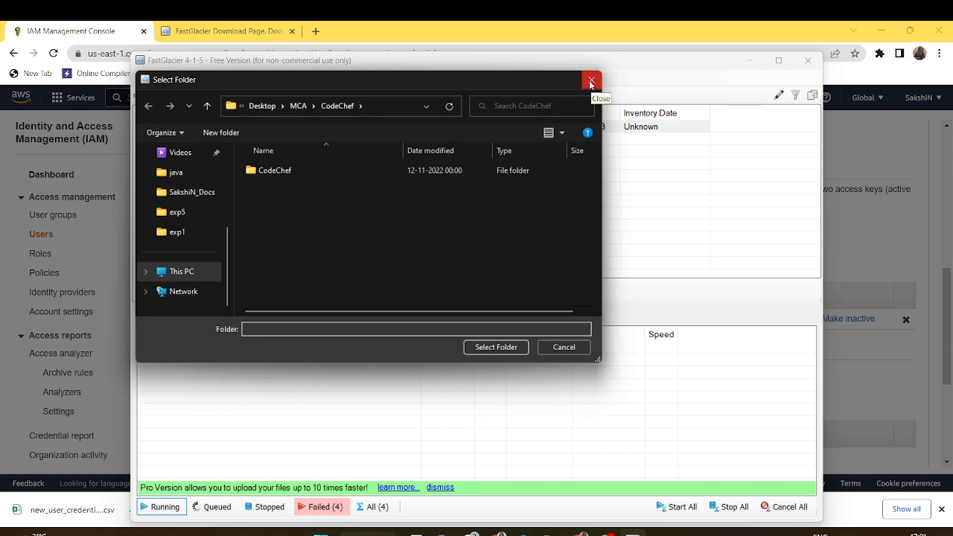
left_click(592, 82)
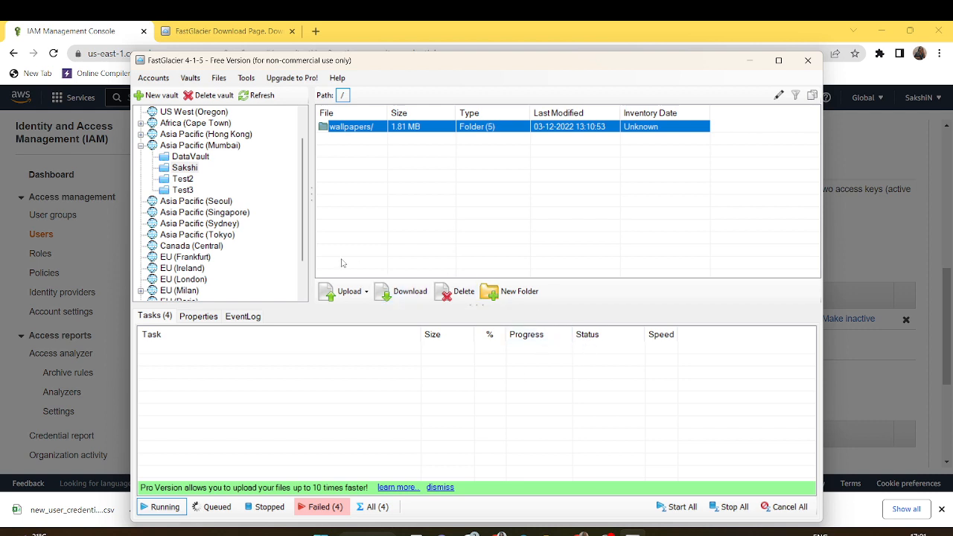
mouse_move(443, 233)
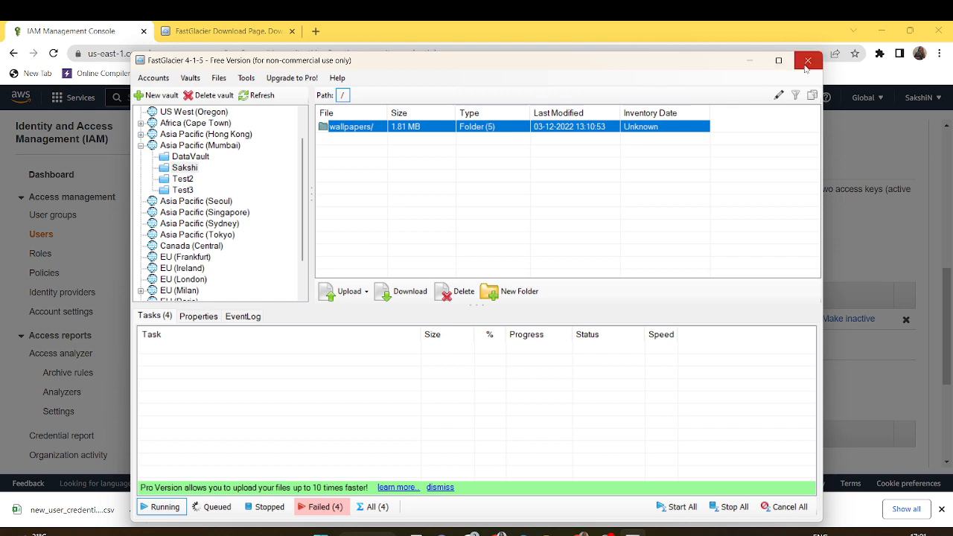
mouse_move(808, 60)
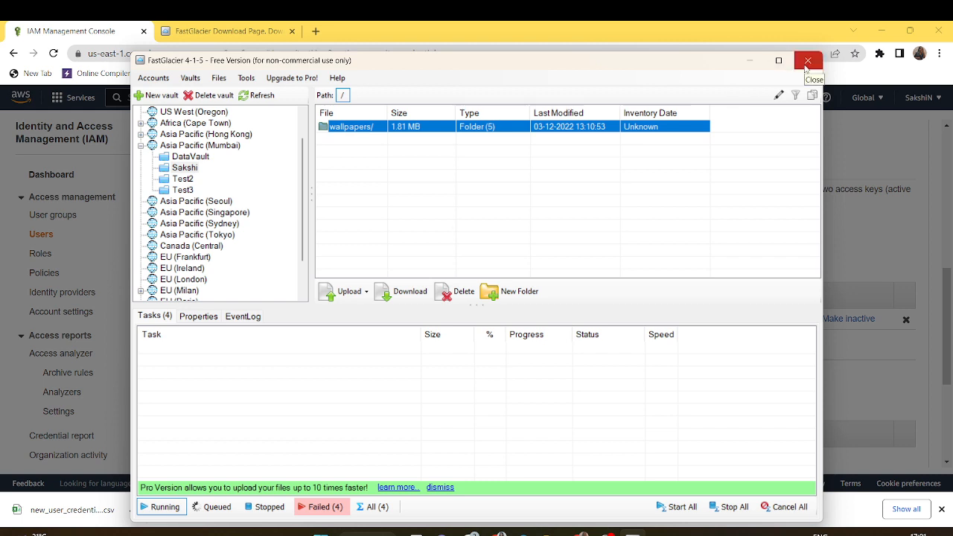